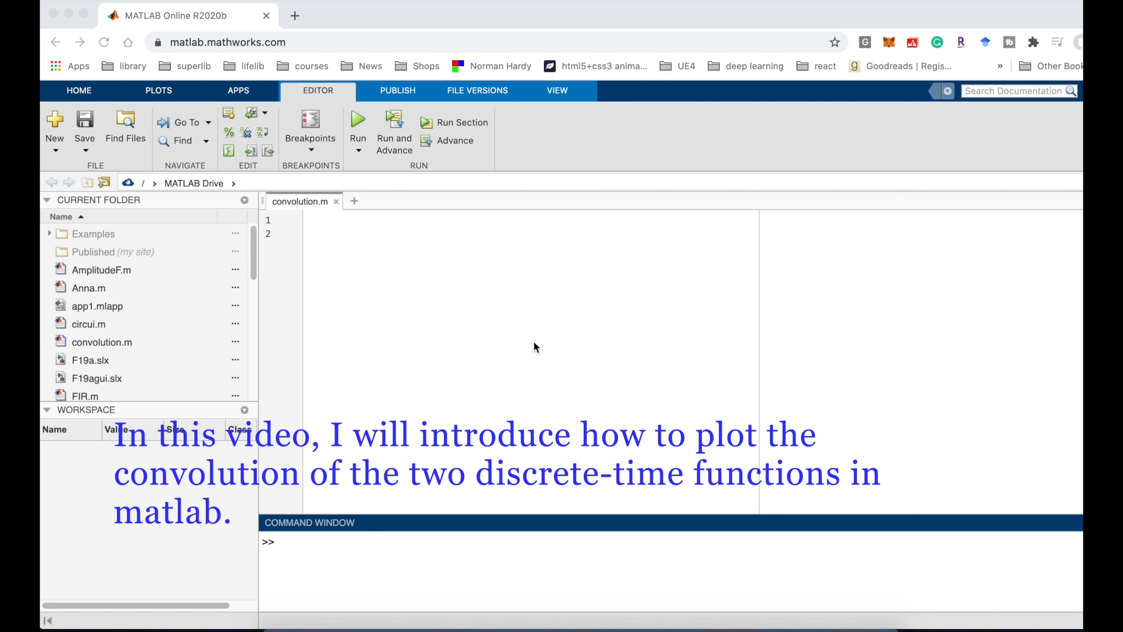
pyautogui.moveTo(510, 300)
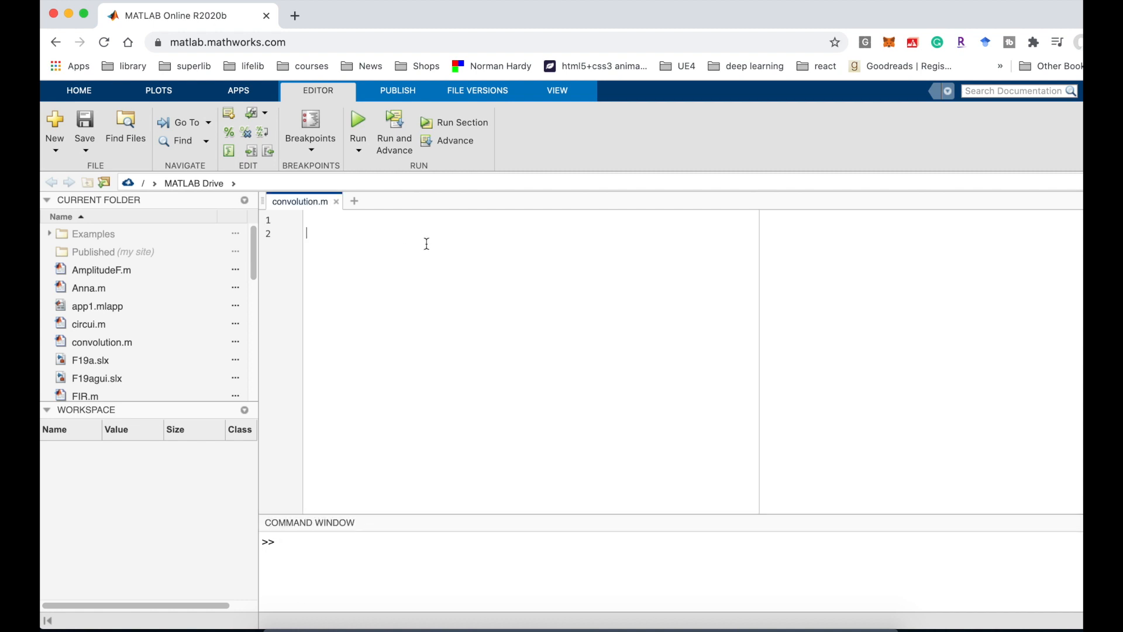
# Step: Define f1 = u(n) on the first line of convolution.m
pyautogui.write('f1')
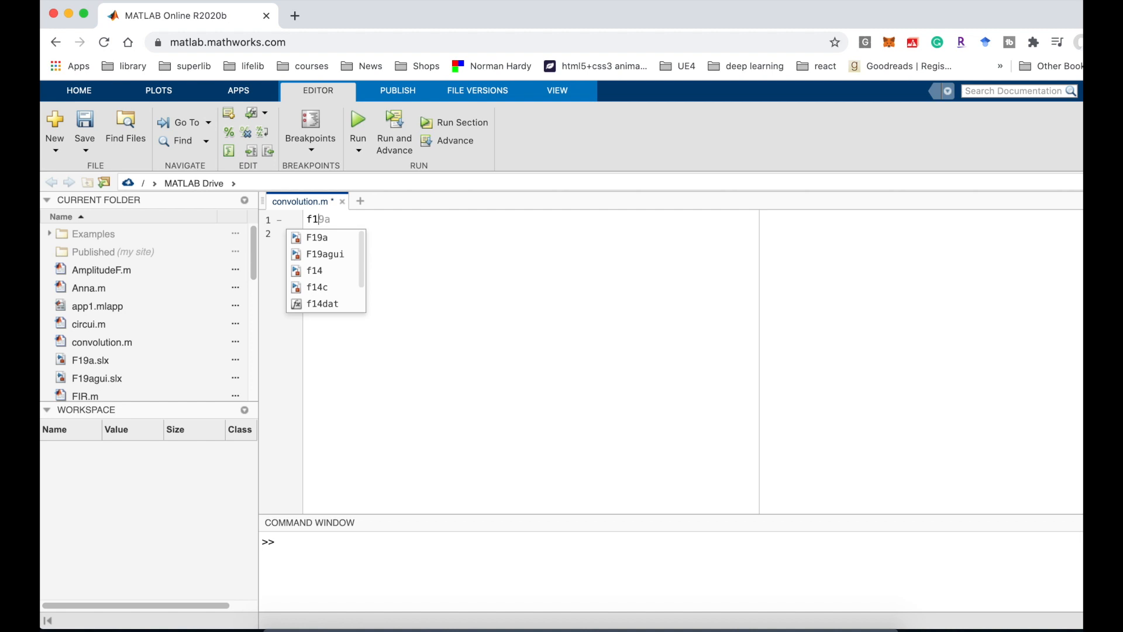
pyautogui.write('= u(')
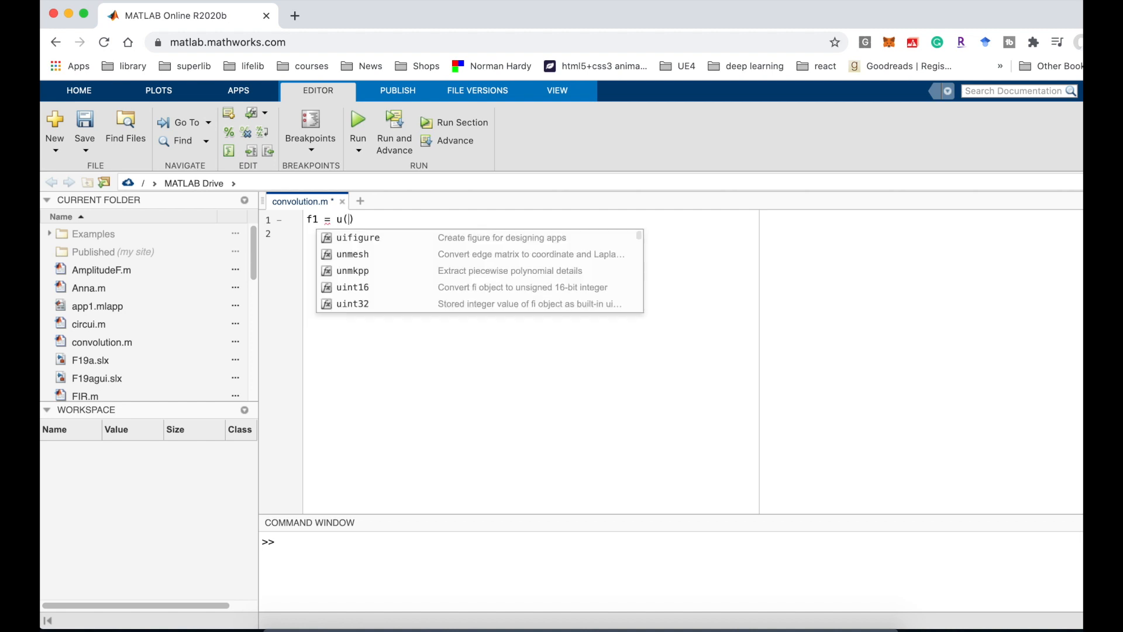
pyautogui.write('n')
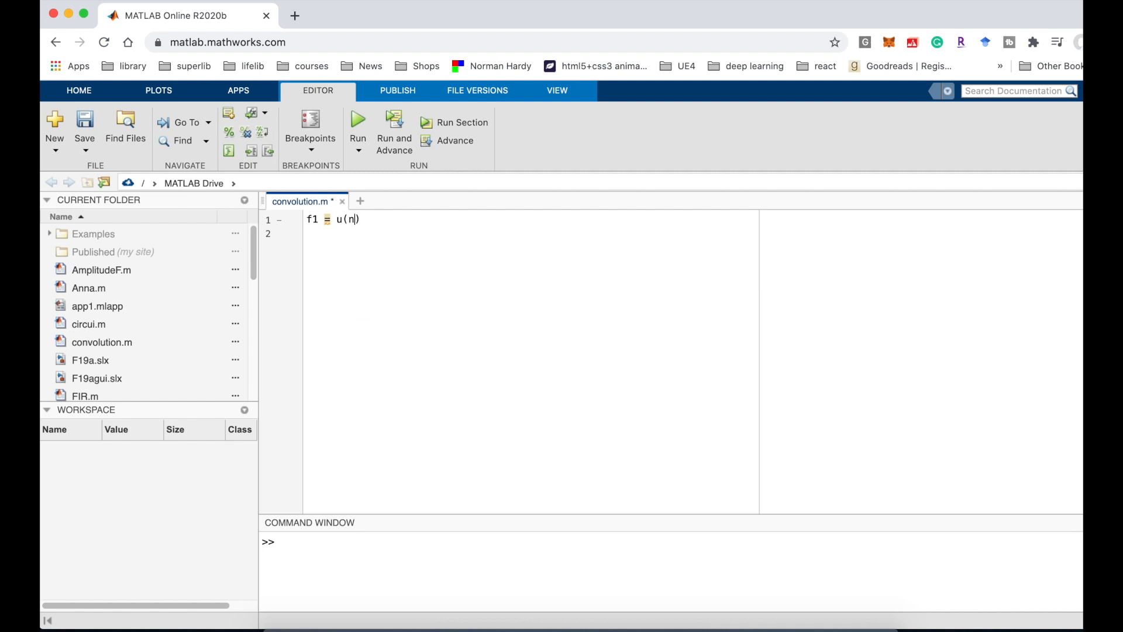
pyautogui.write('orm')
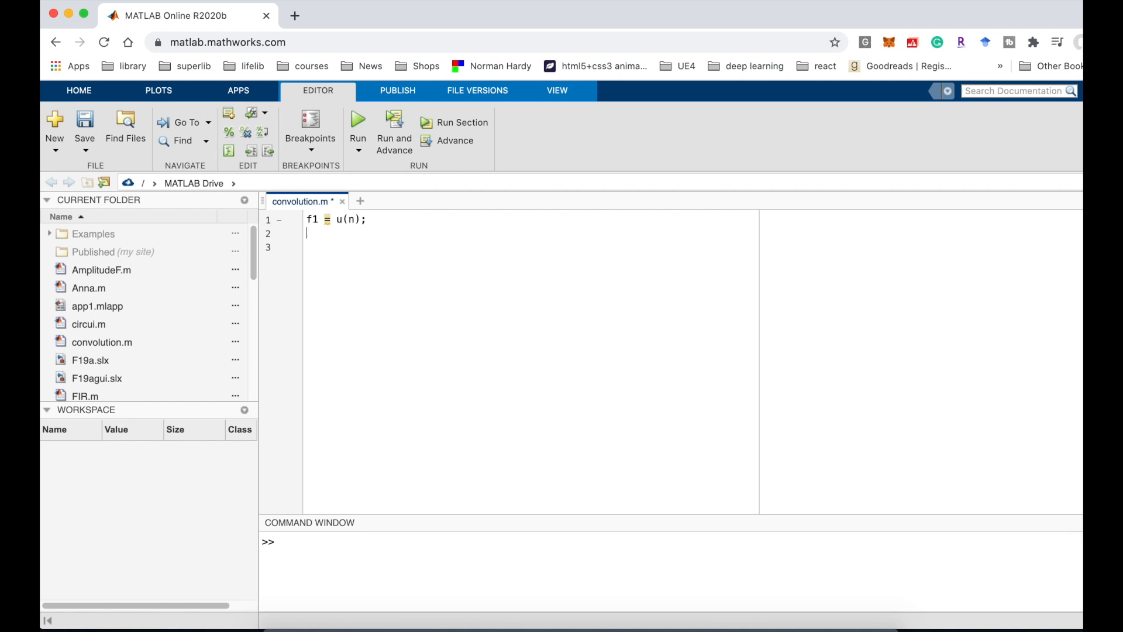
# Step: Define f2 = (1/4).^n*u(n) on line 2 and save the script
pyautogui.write('f')
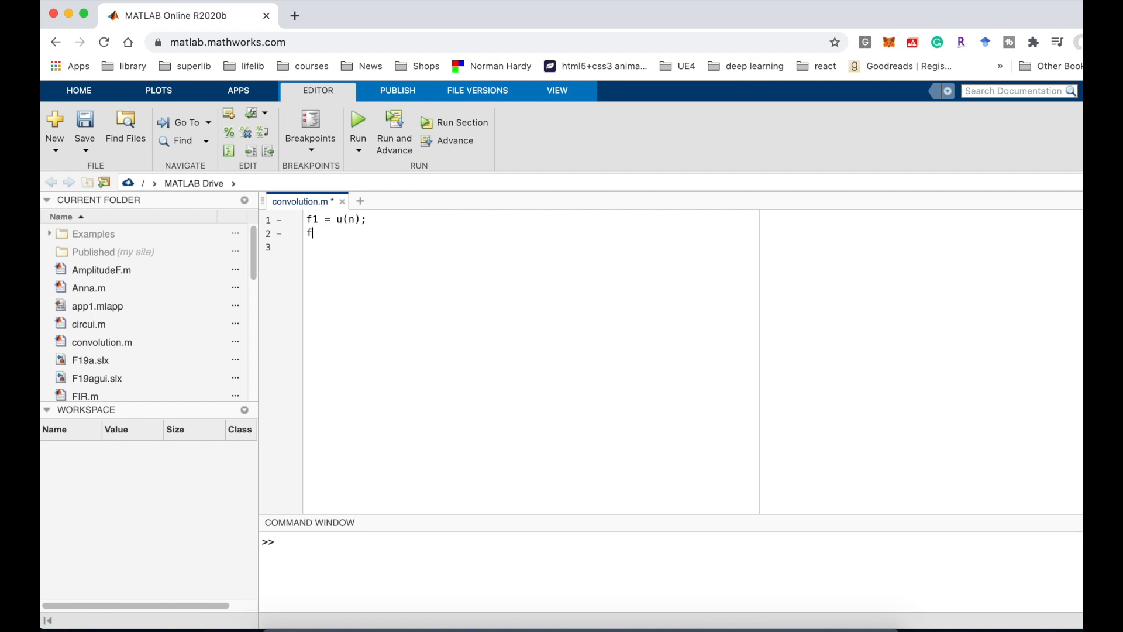
pyautogui.write('2 =')
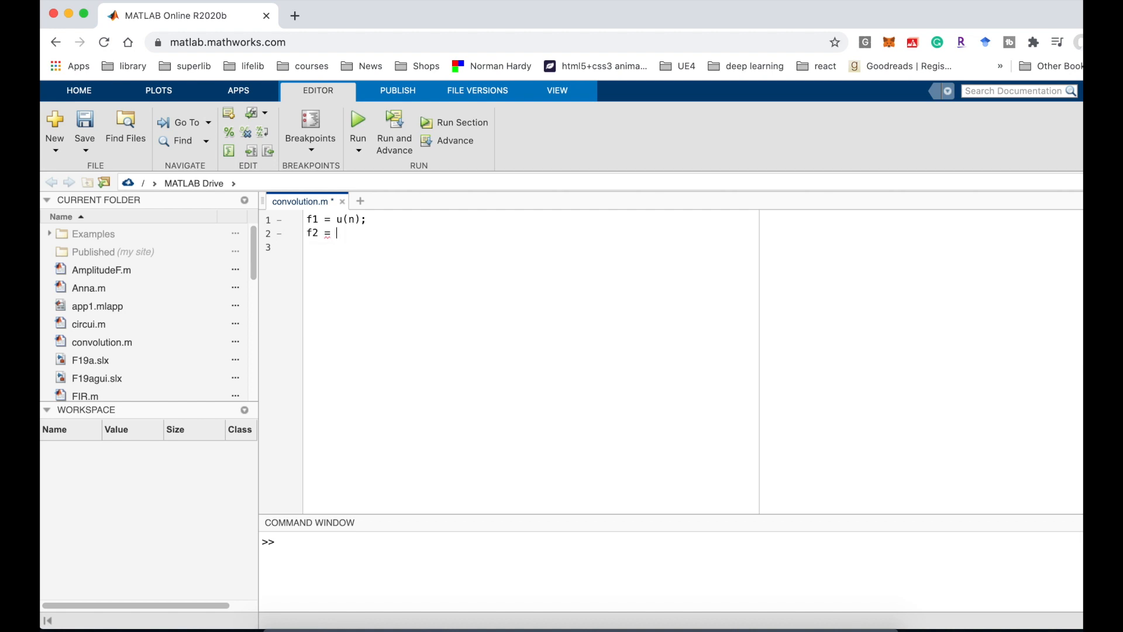
pyautogui.write('1/4')
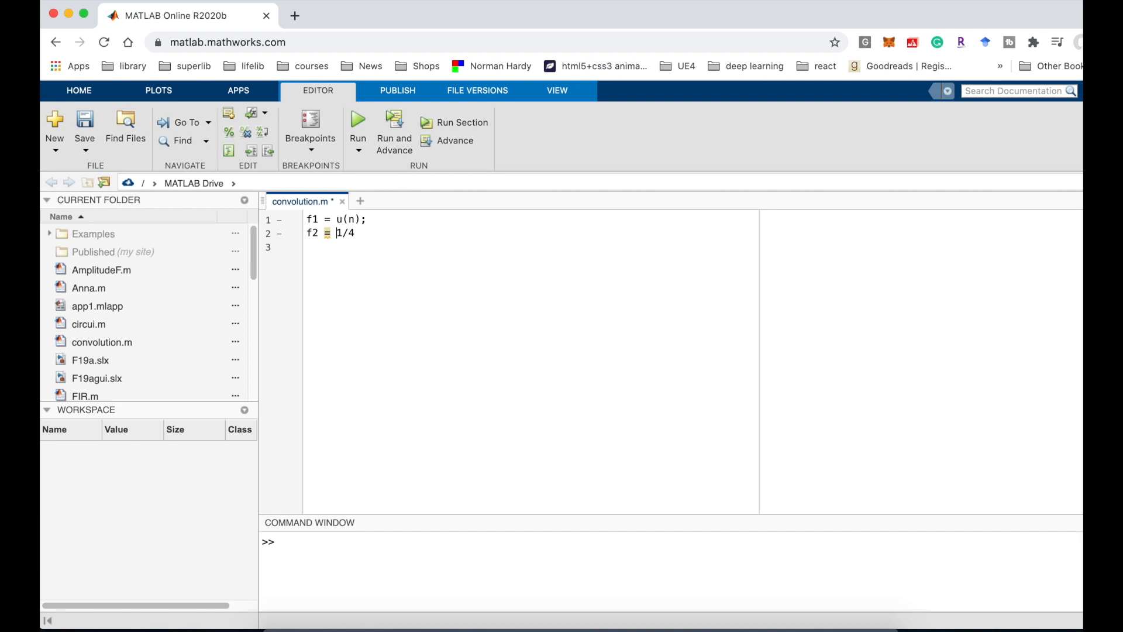
pyautogui.write('(')
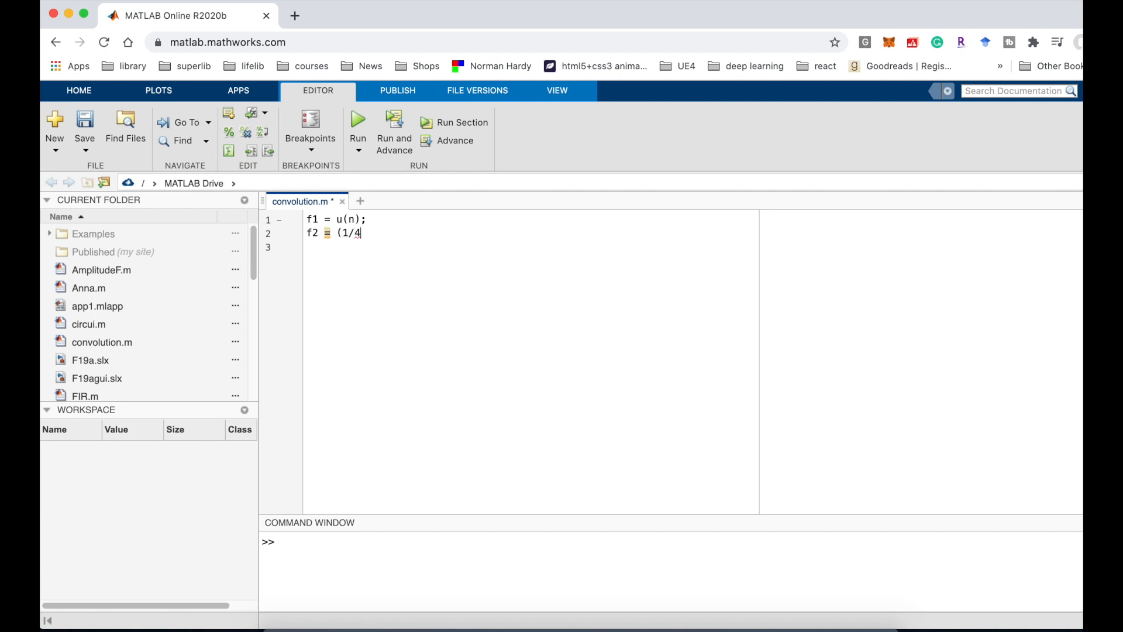
pyautogui.write(').')
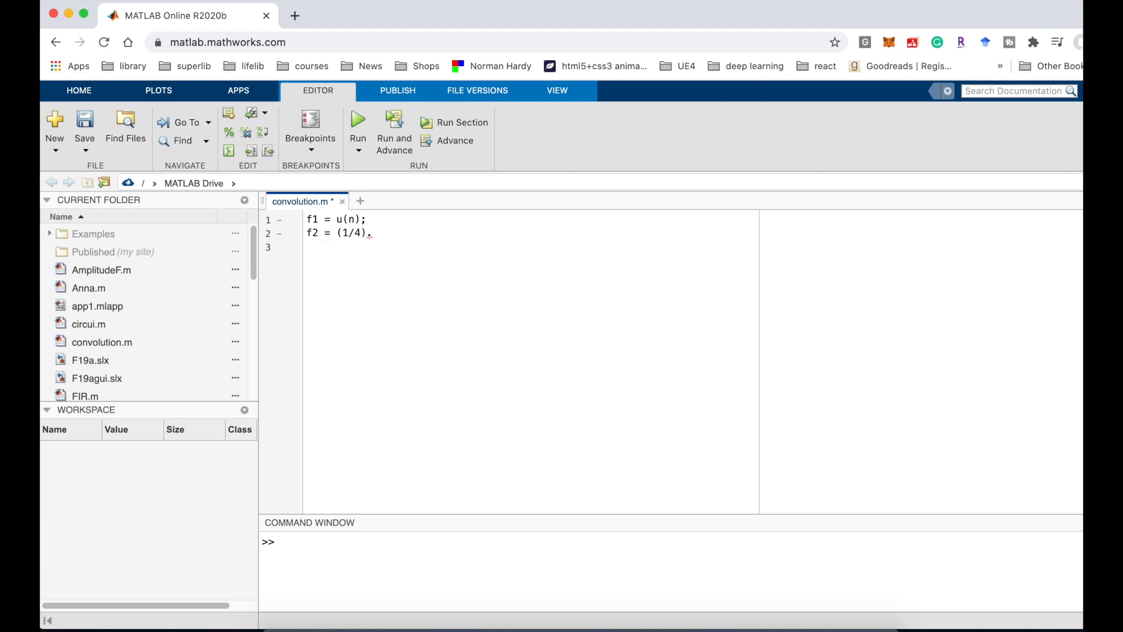
pyautogui.write('^')
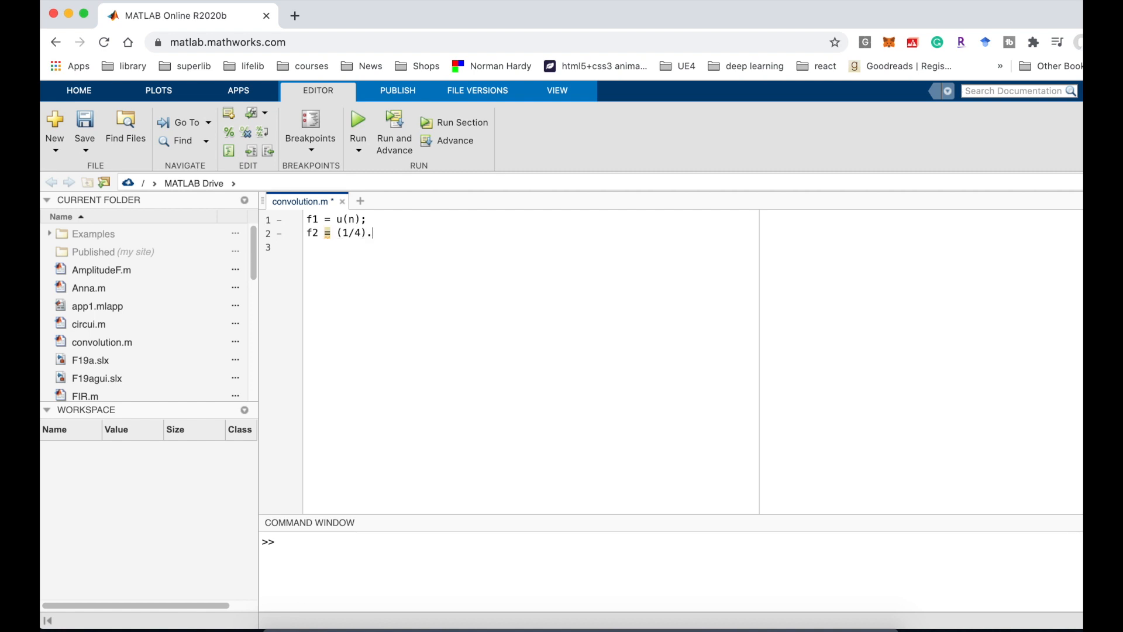
pyautogui.write('^')
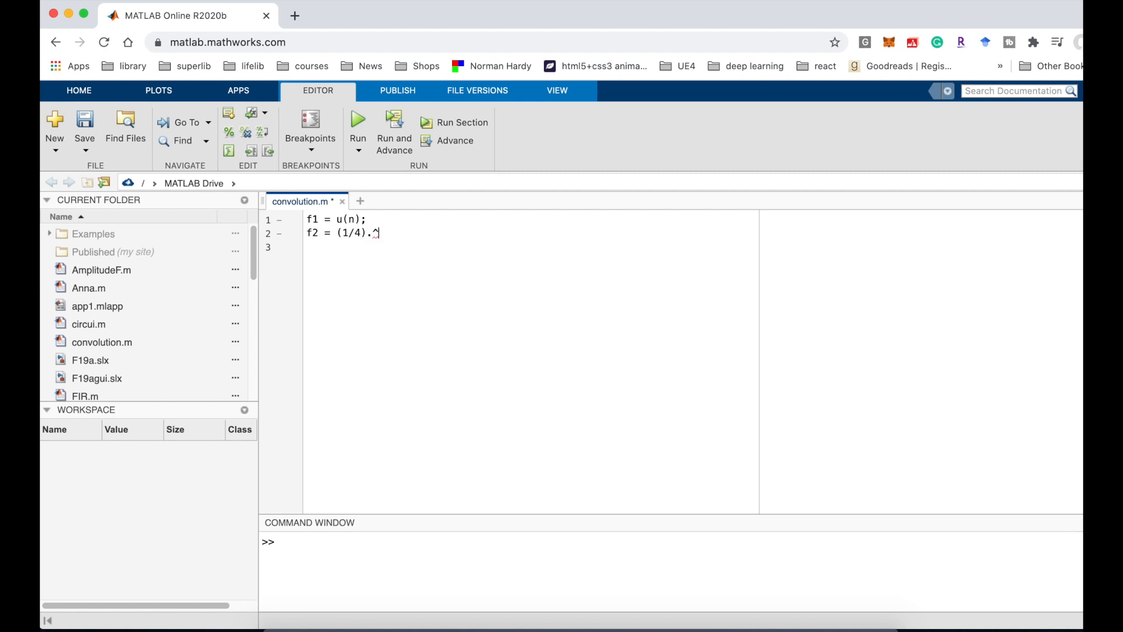
pyautogui.write('n')
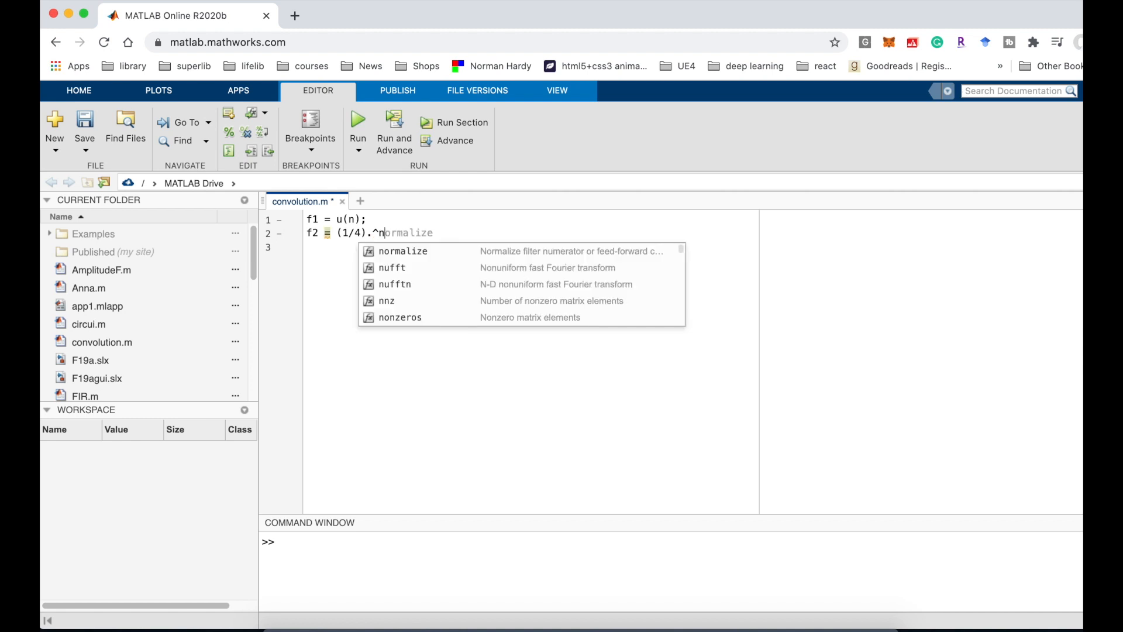
pyautogui.press('Escape')
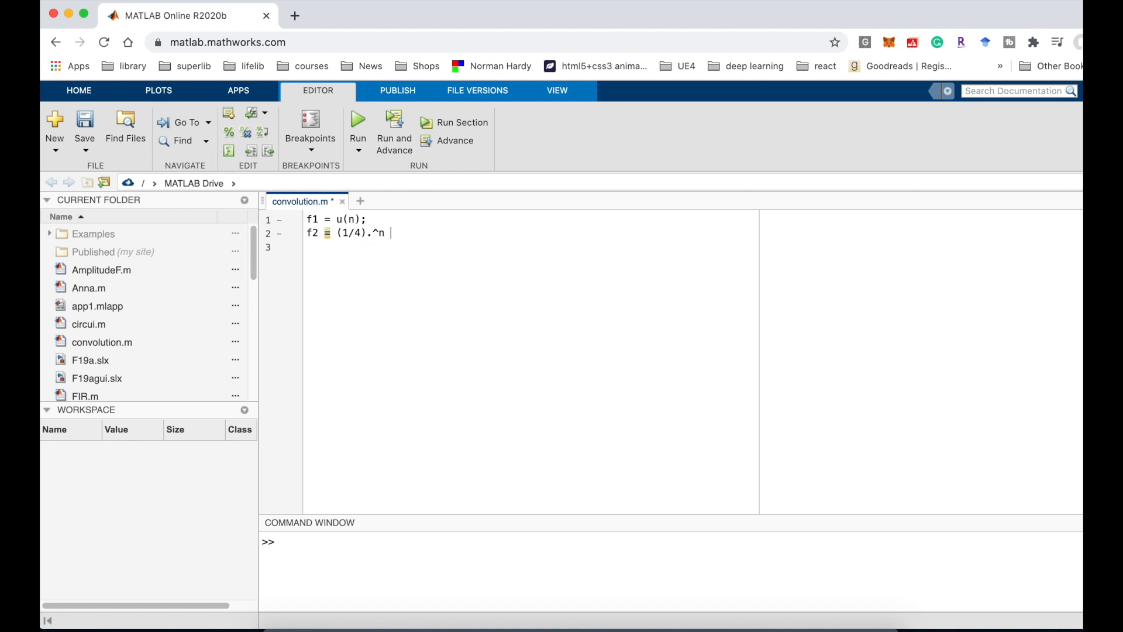
pyautogui.write('*')
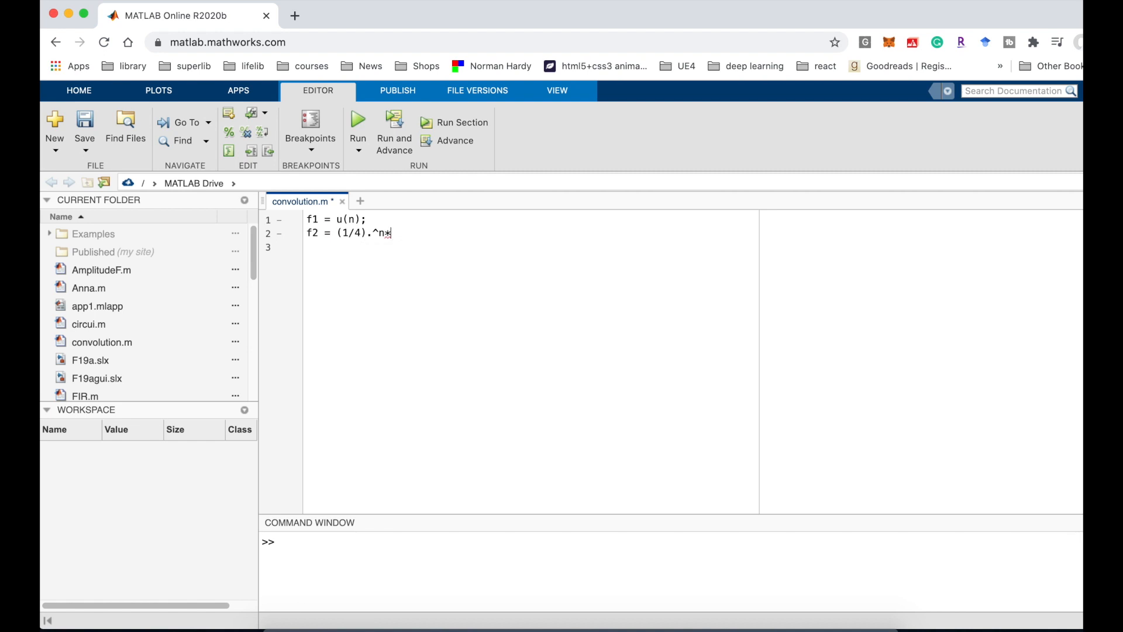
pyautogui.write('u()')
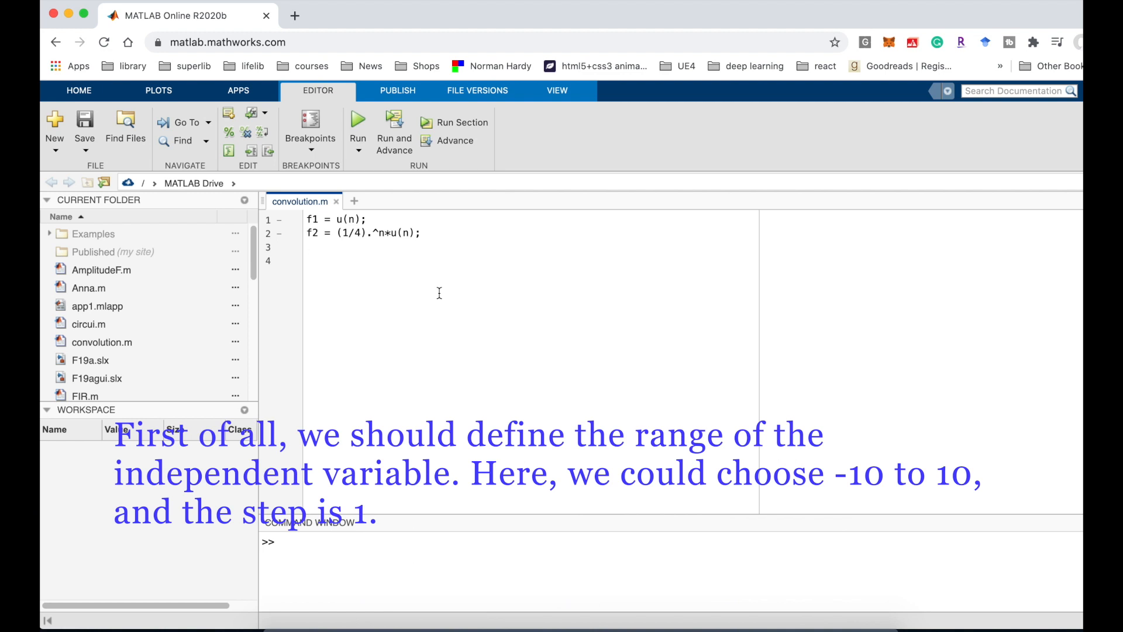
# Step: Define the index range n = -10:1:10; on line 3
pyautogui.write('n')
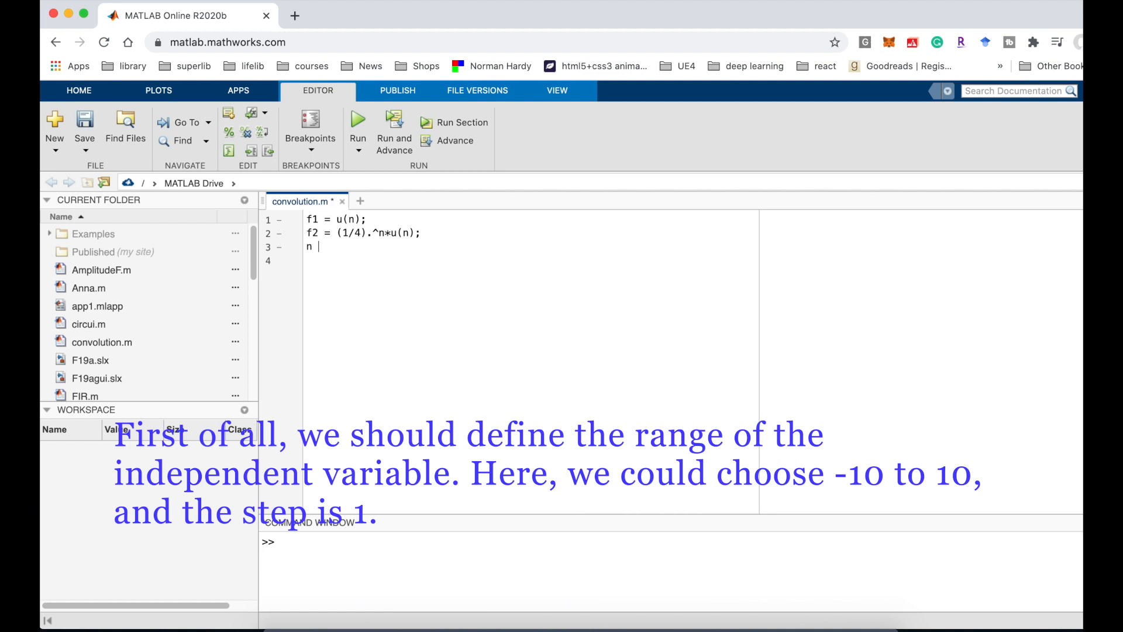
pyautogui.write('=')
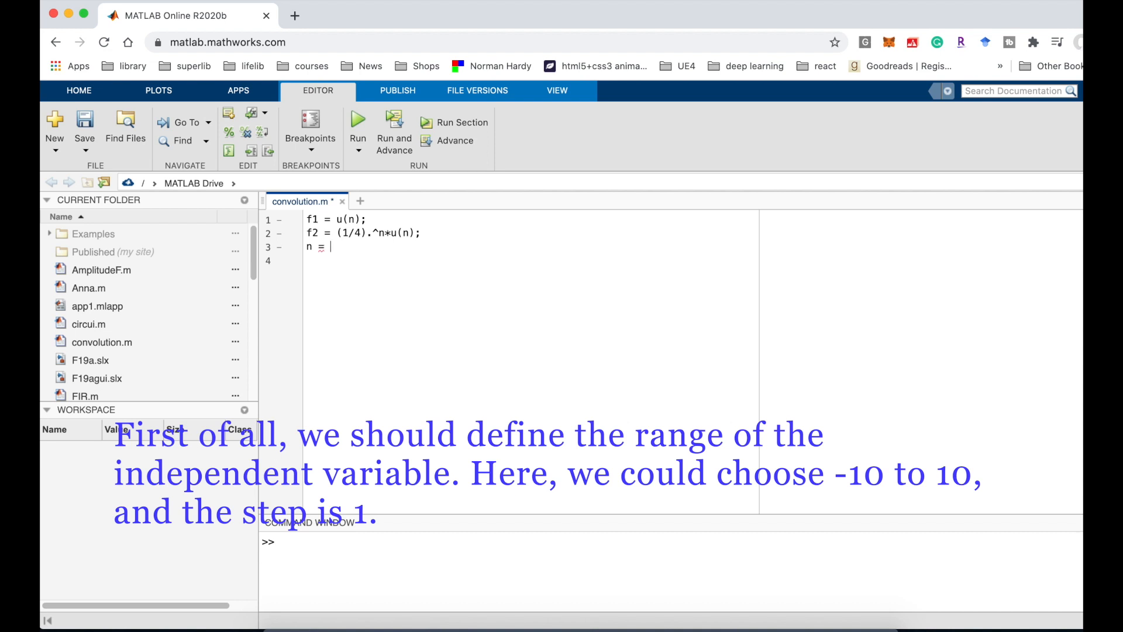
pyautogui.write('-10')
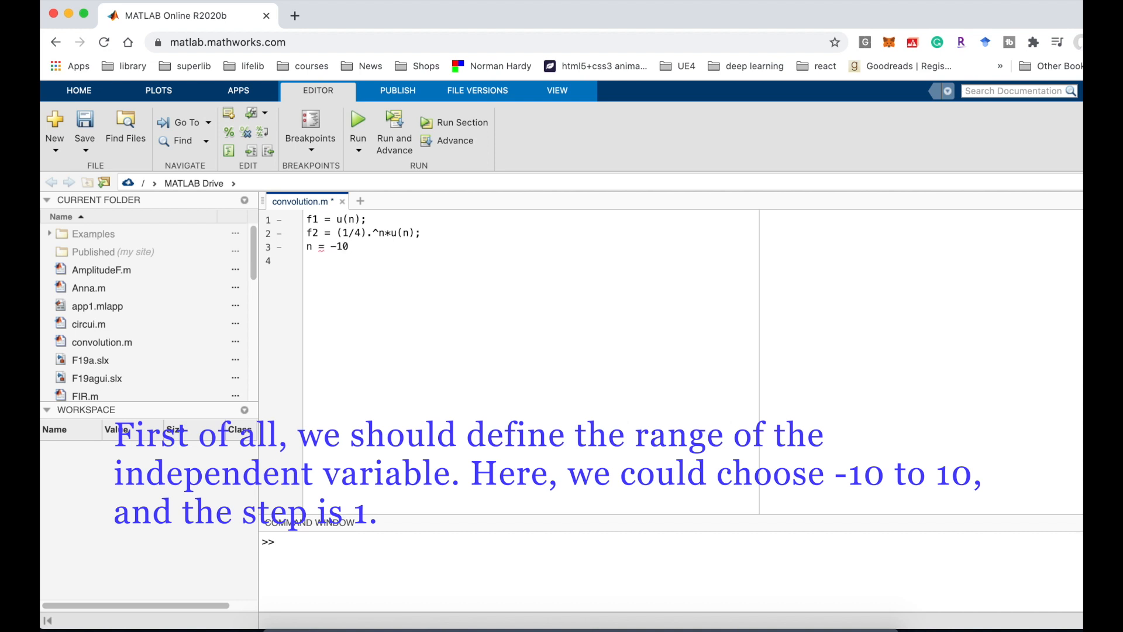
pyautogui.write(':1:')
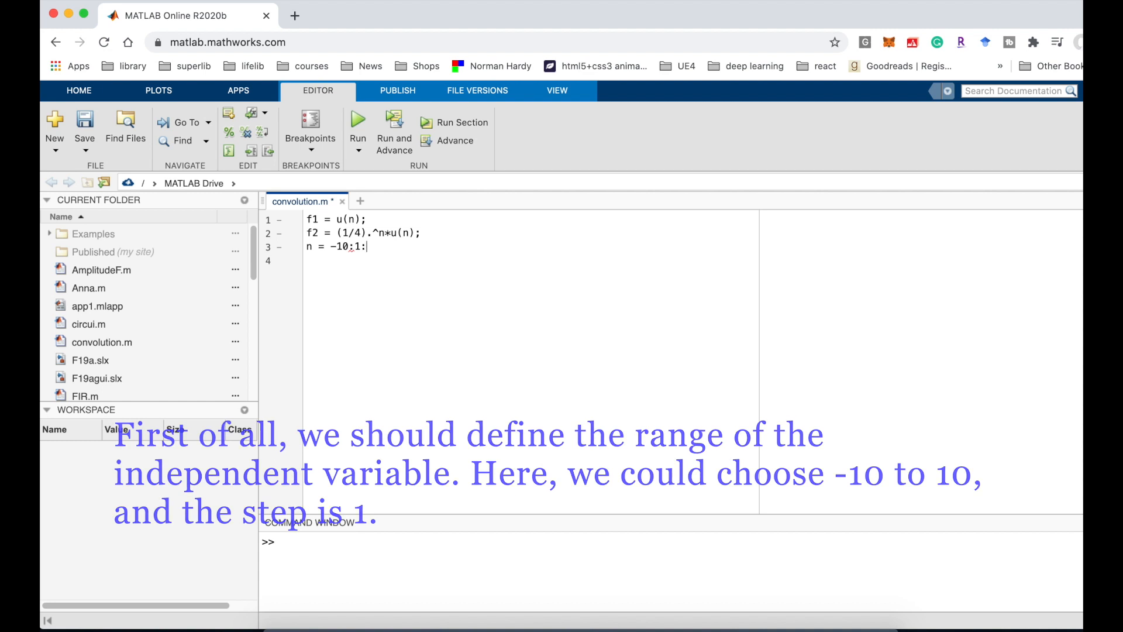
pyautogui.write('10;')
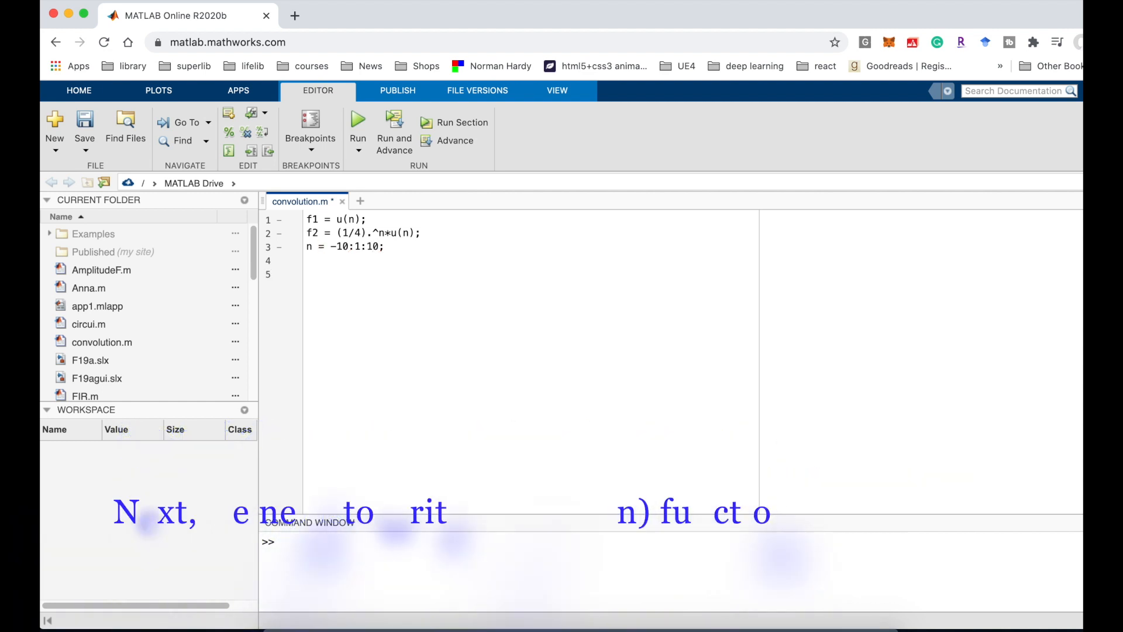
# Step: Redefine f1 as the unit step f1 = n >=0; on line 4
pyautogui.write('f1 =')
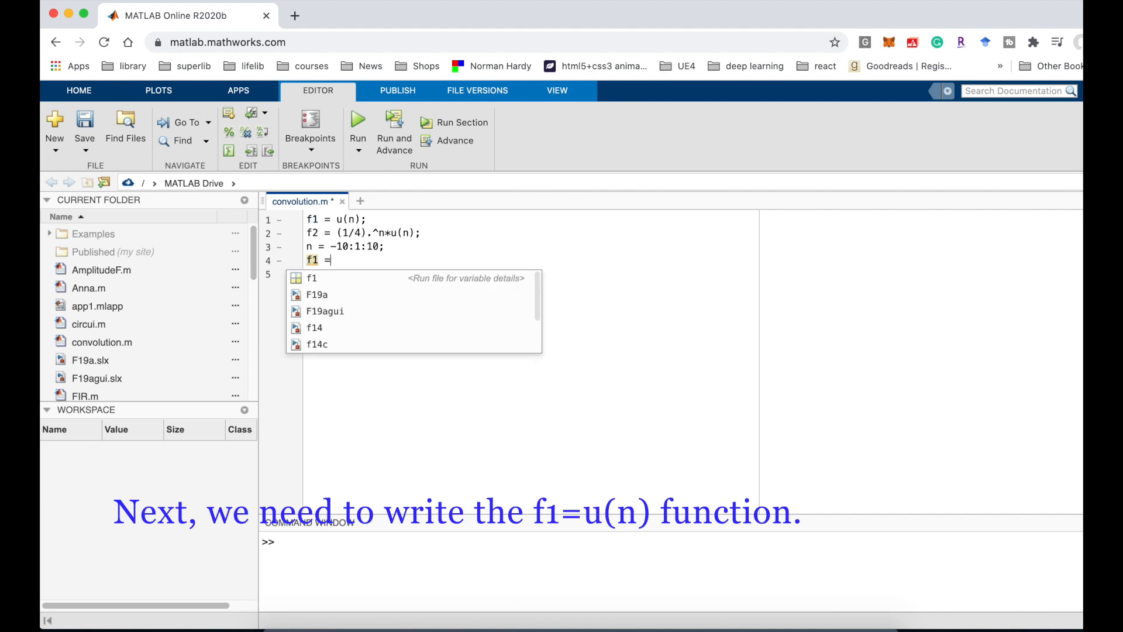
pyautogui.write('n')
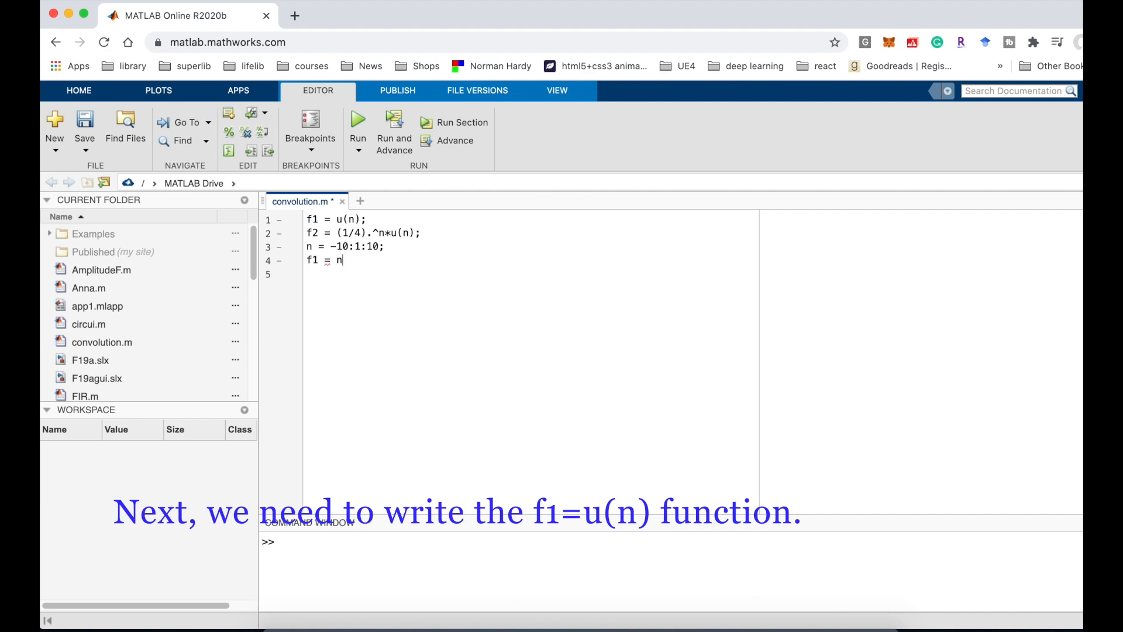
pyautogui.write('>')
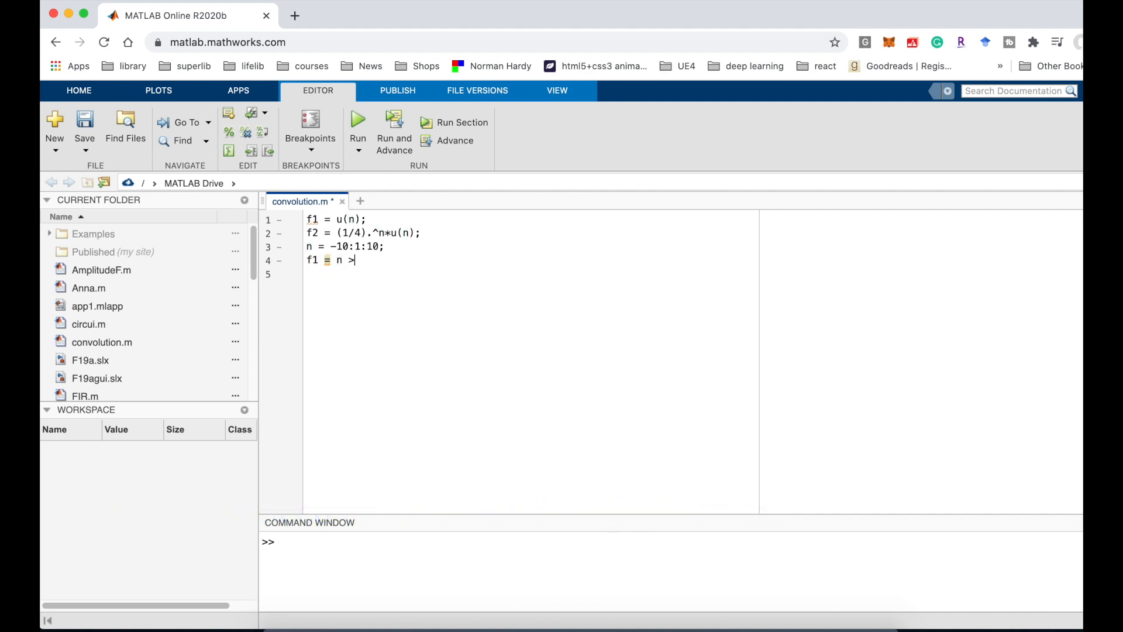
pyautogui.write('=0')
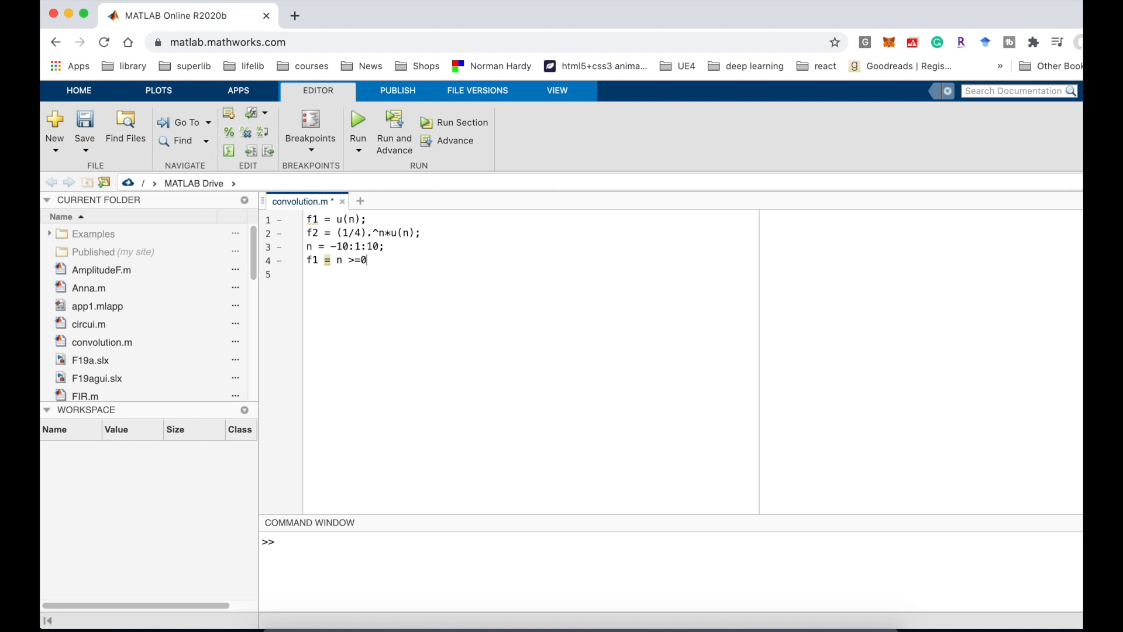
pyautogui.write(';')
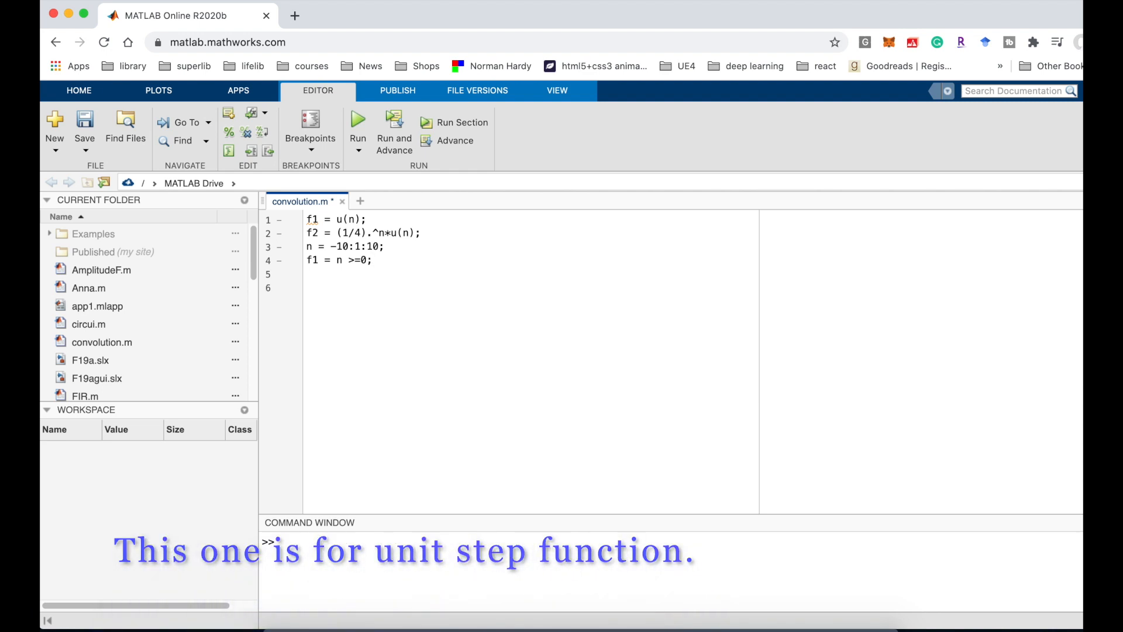
# Step: Write line 5 as f2 = (1/4).^n*u(n); initially
pyautogui.write('f2')
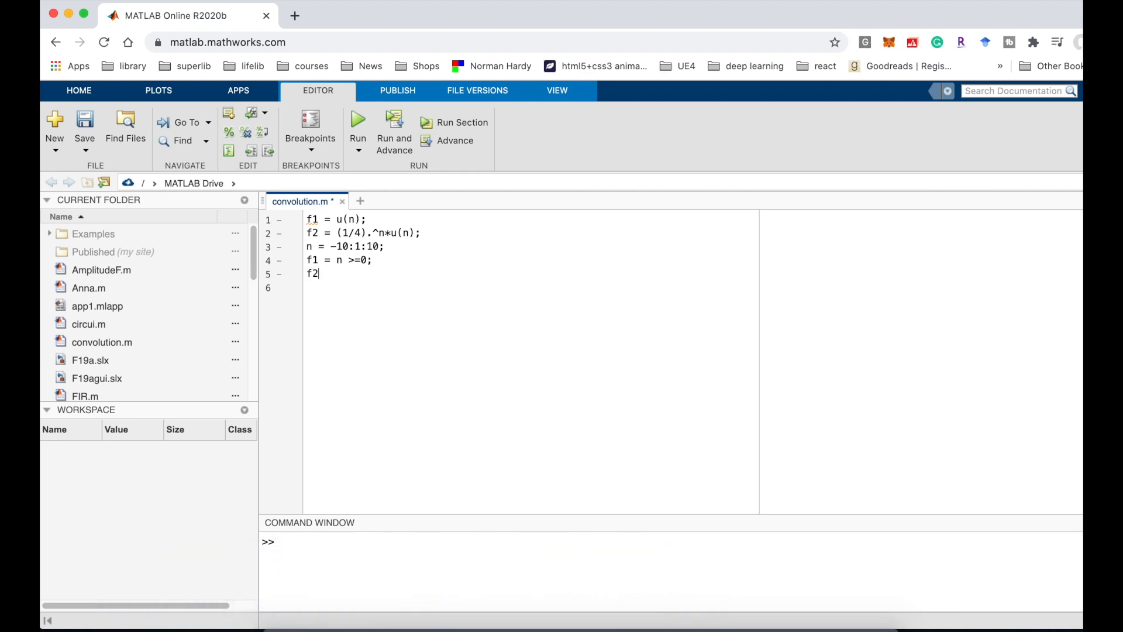
pyautogui.write('=')
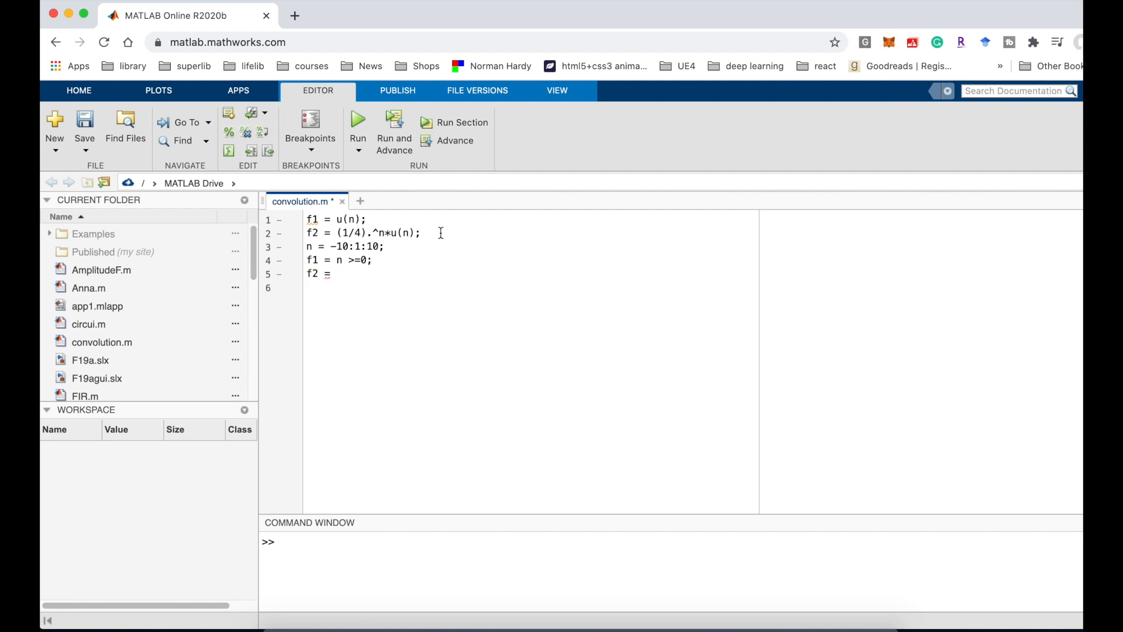
pyautogui.write('(')
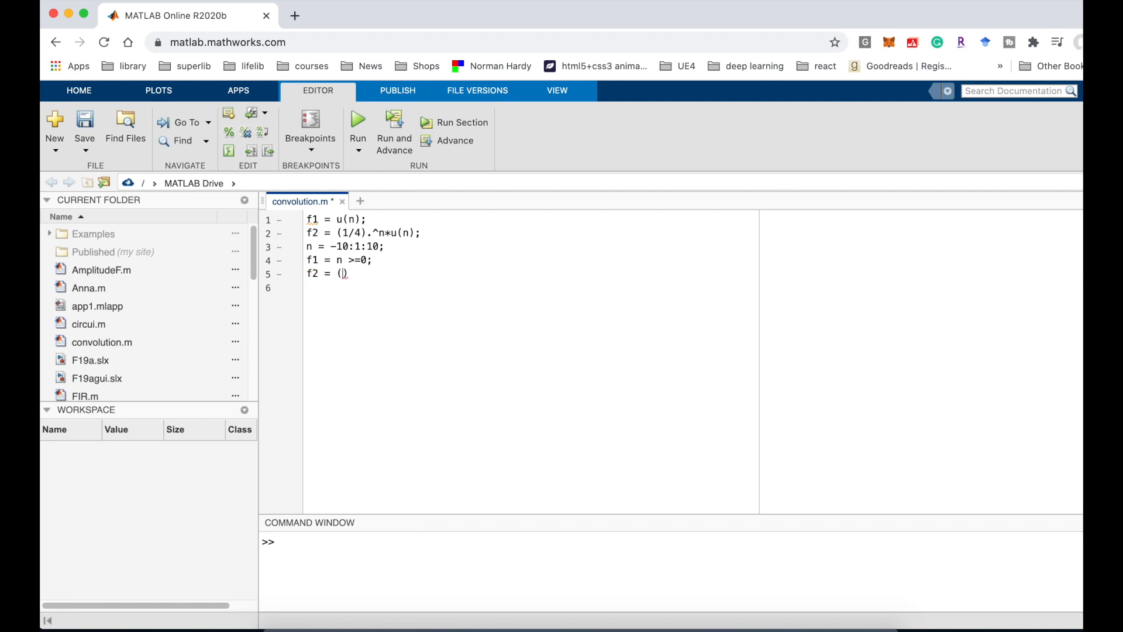
pyautogui.write('1/4')
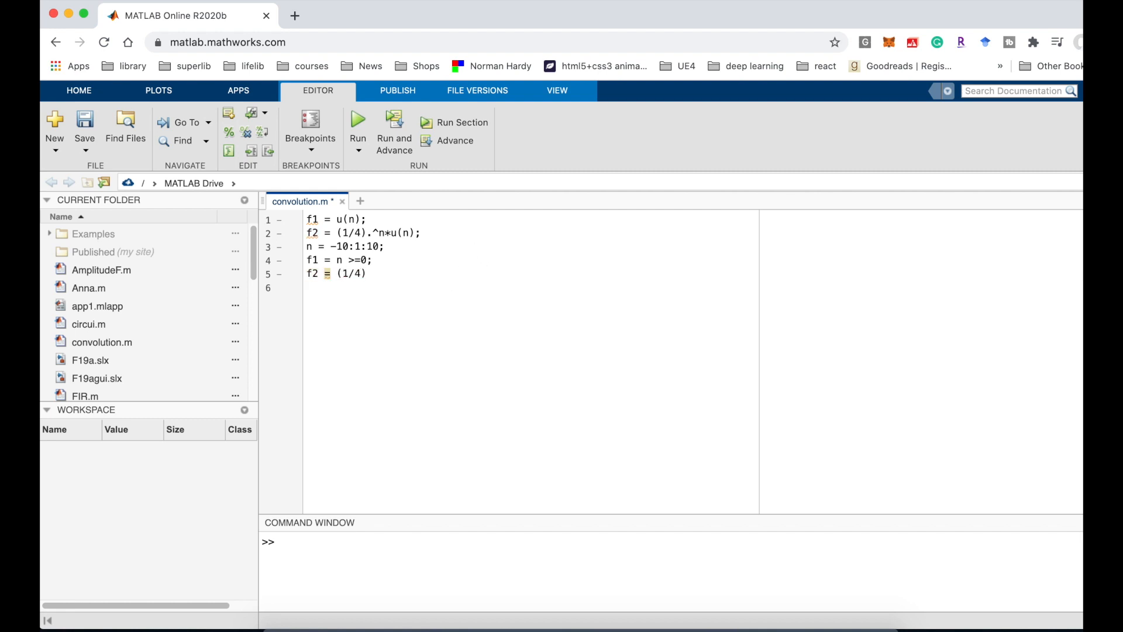
pyautogui.write('.^')
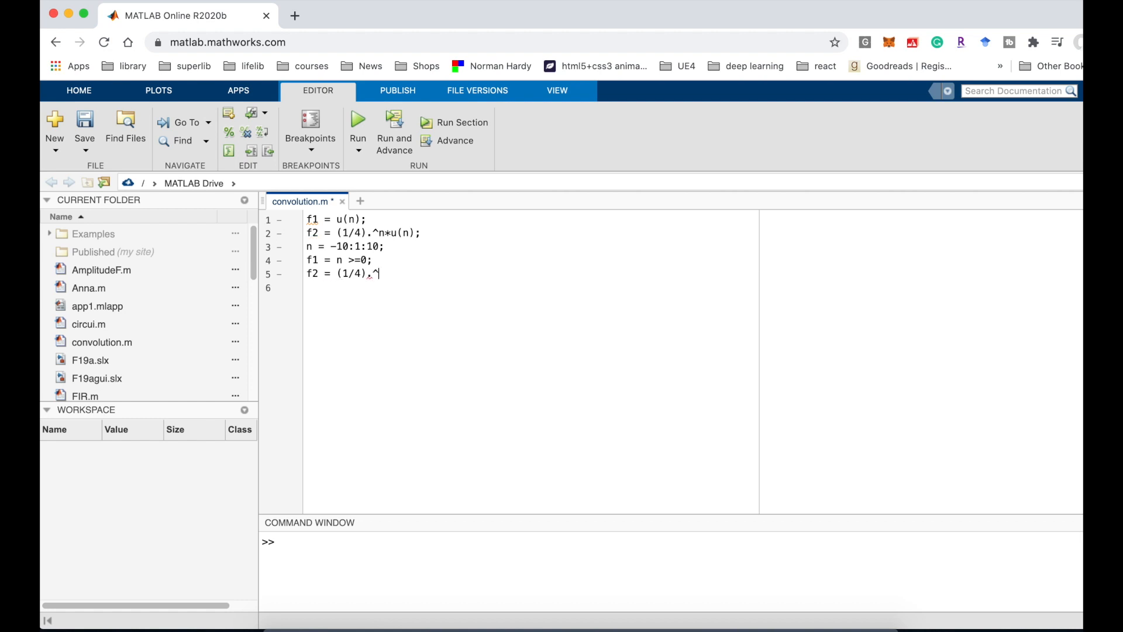
pyautogui.write('n*')
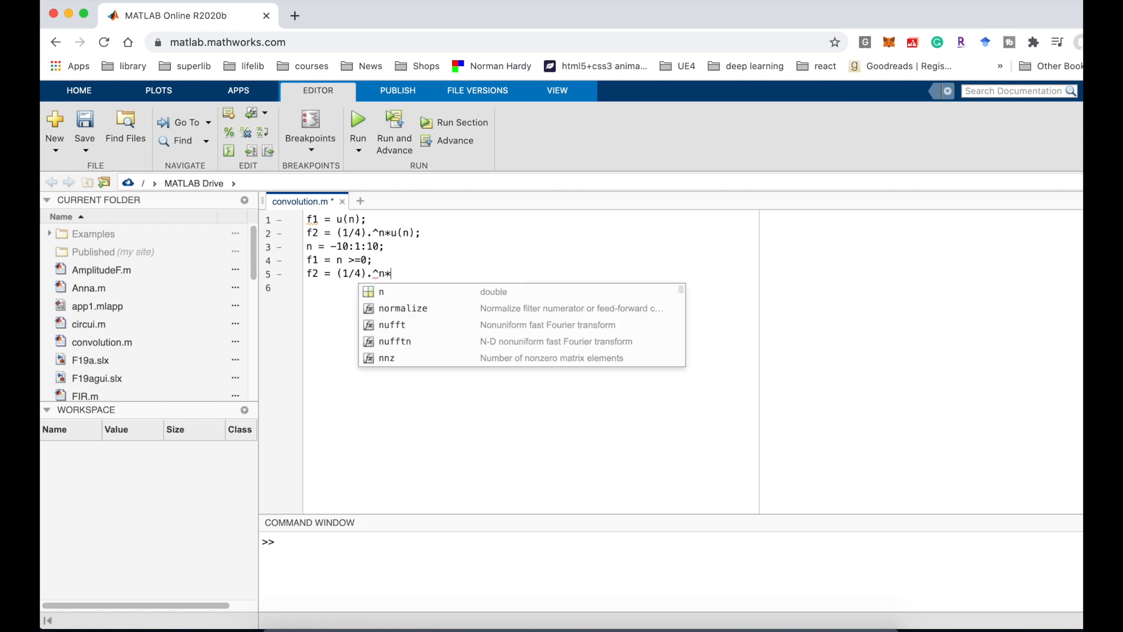
pyautogui.write('u()')
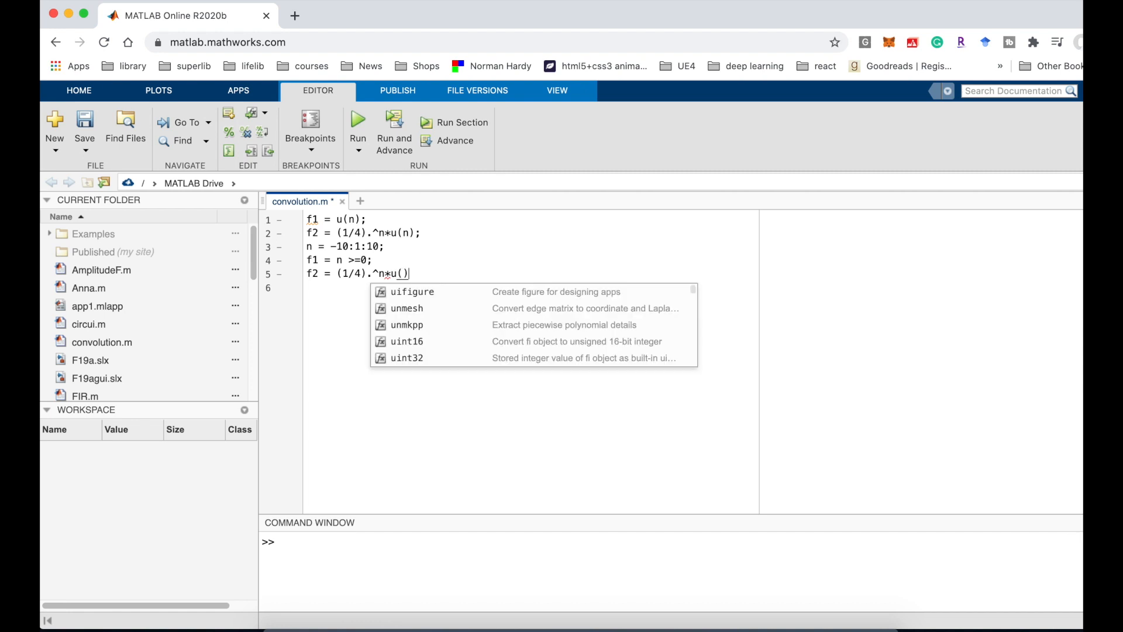
pyautogui.write('n')
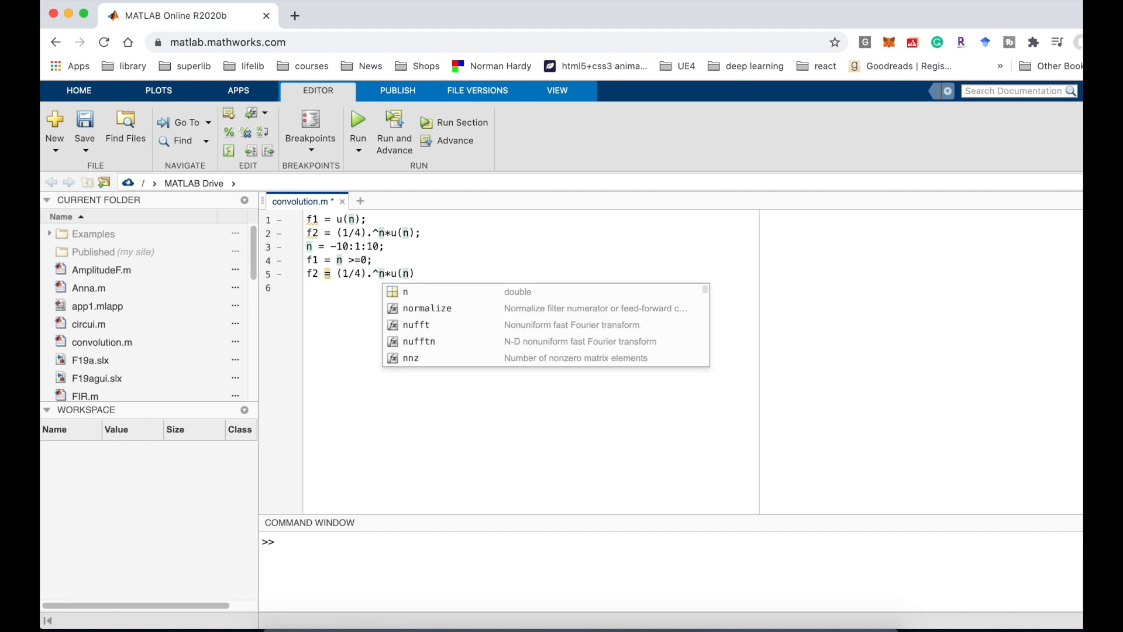
pyautogui.write(';')
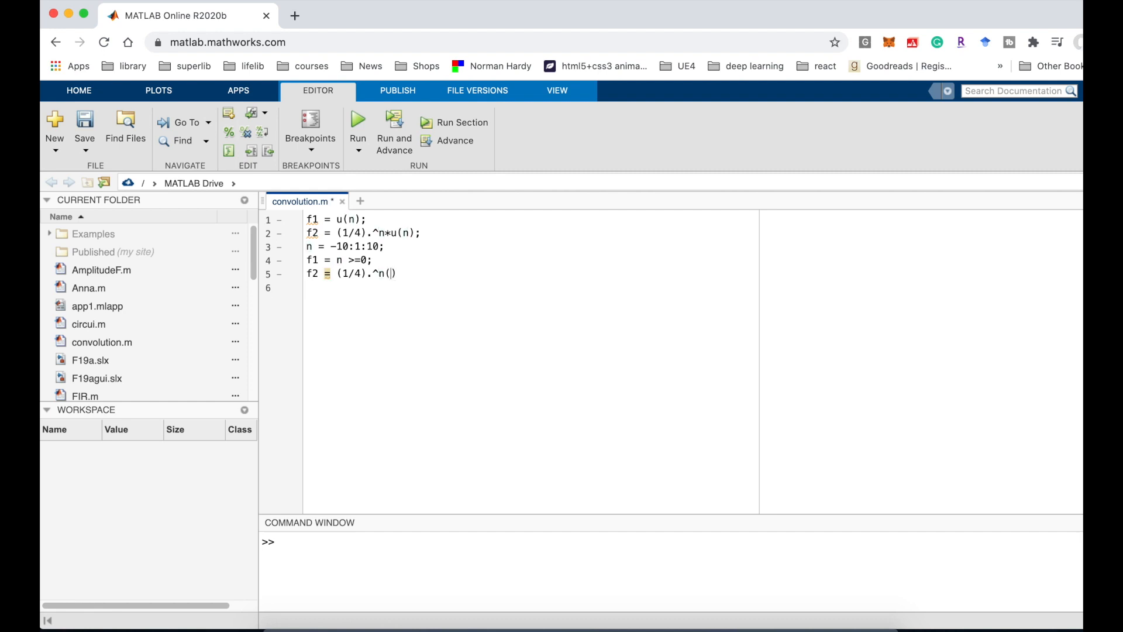
# Step: Replace the u(n) call so line 5 reads f2 = (1/4).^n(n>=0);
pyautogui.write('n>=')
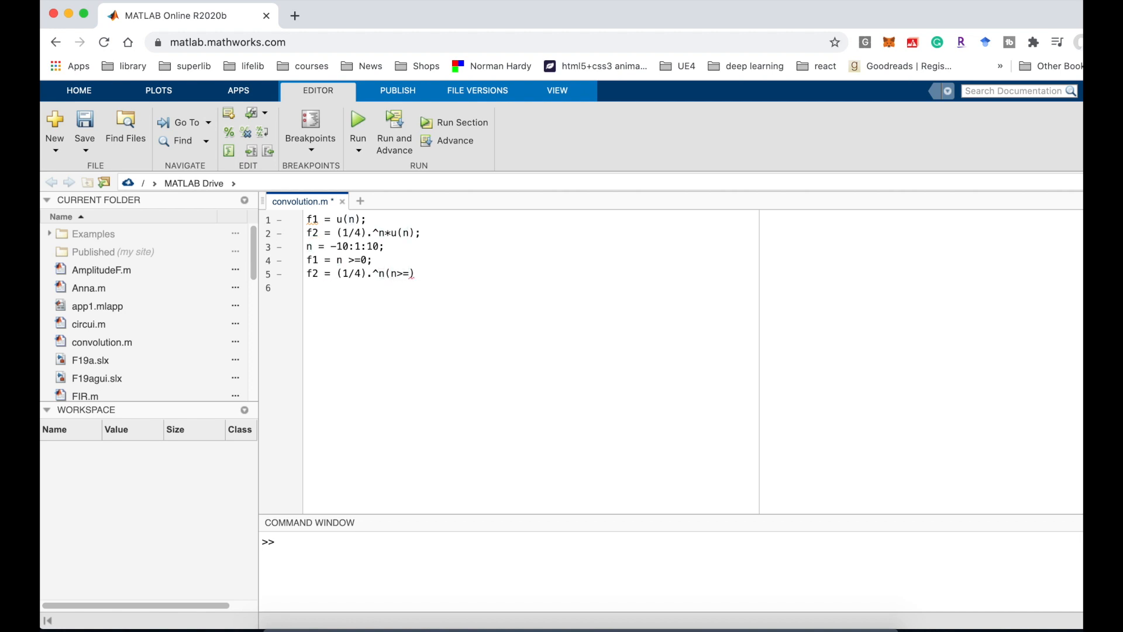
pyautogui.write('=0);')
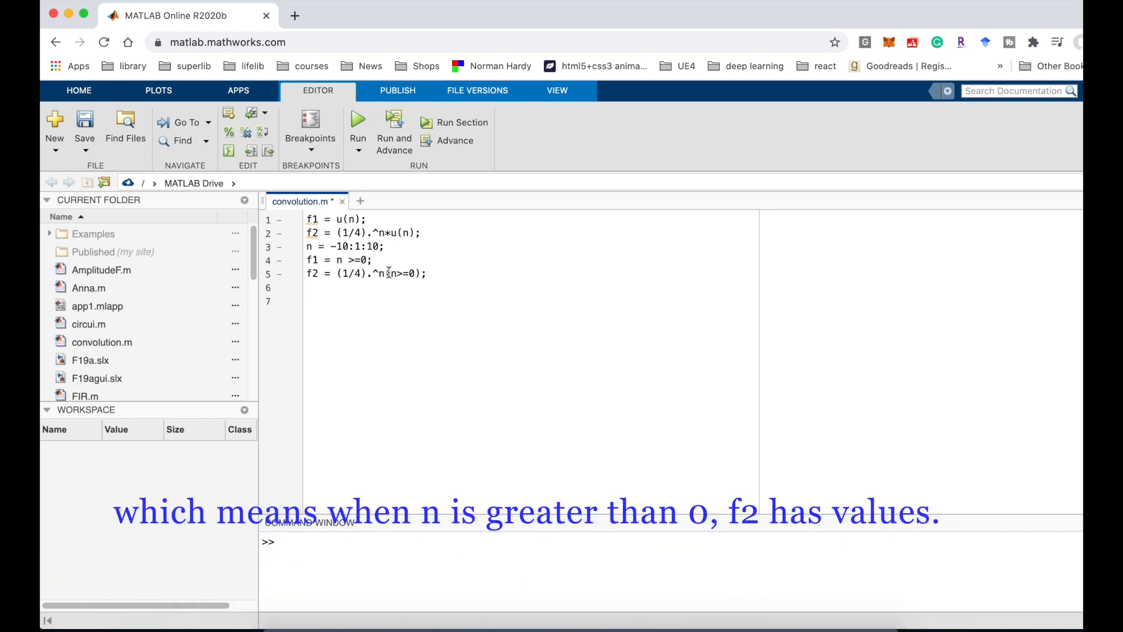
pyautogui.moveTo(398, 274)
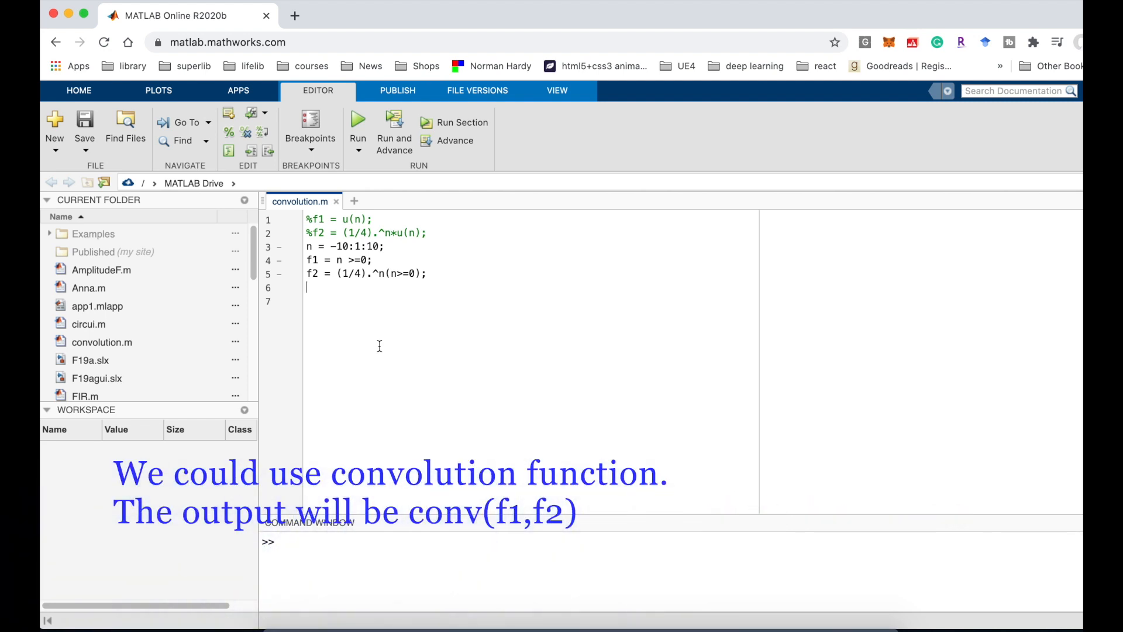
# Step: Store the convolution as output = conv(f1,f2); on line 6 and save
pyautogui.write('outpt')
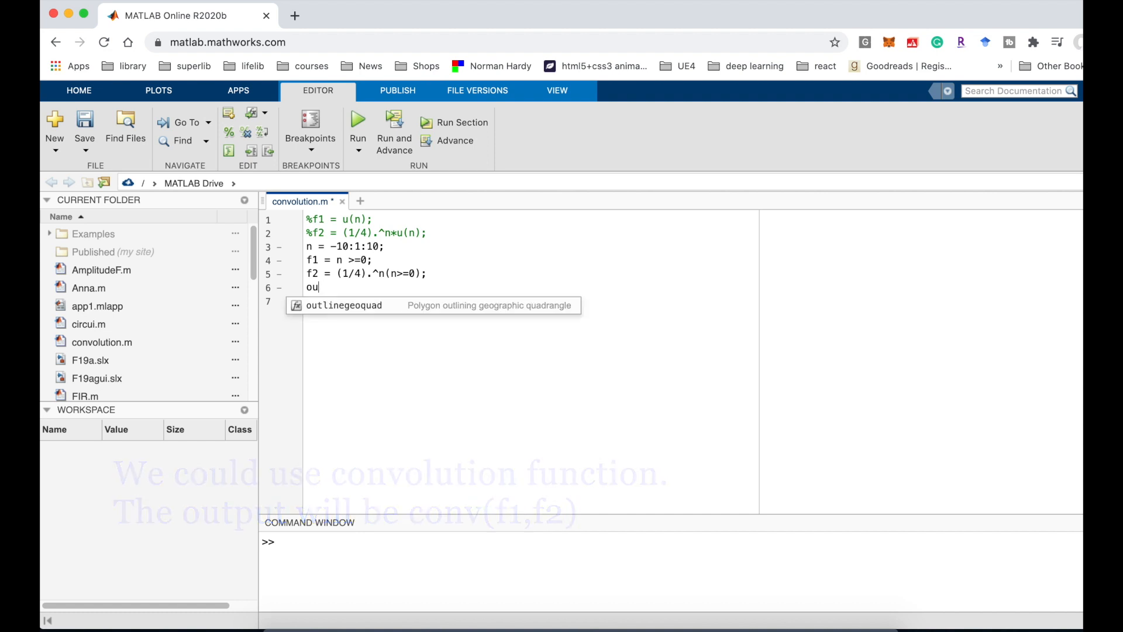
pyautogui.write('tput = conv(f1')
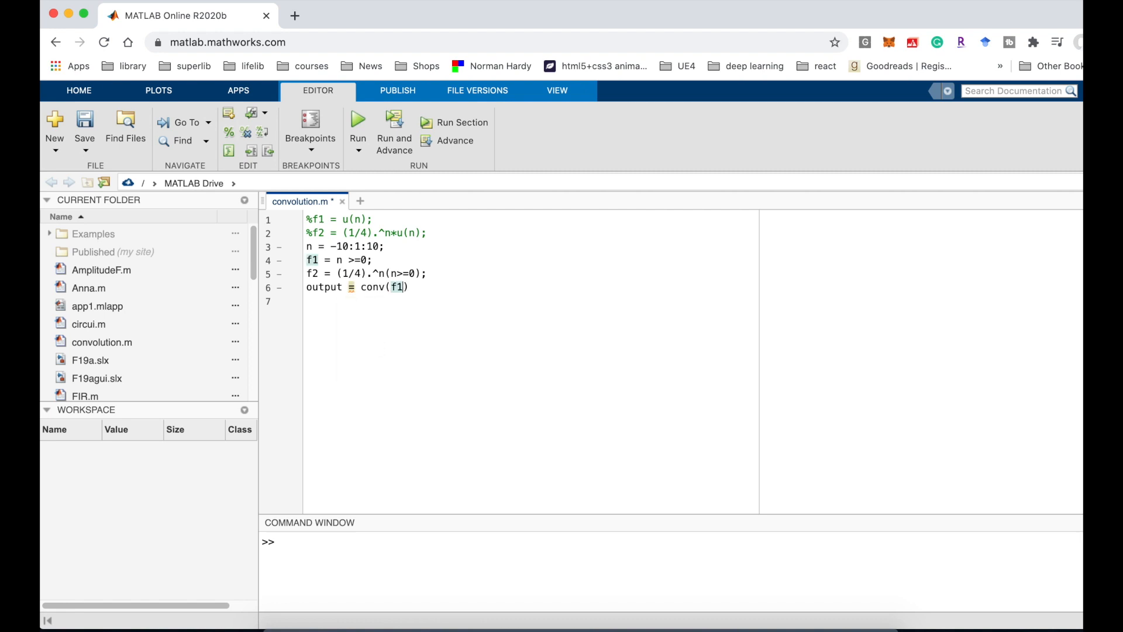
pyautogui.write(',f2')
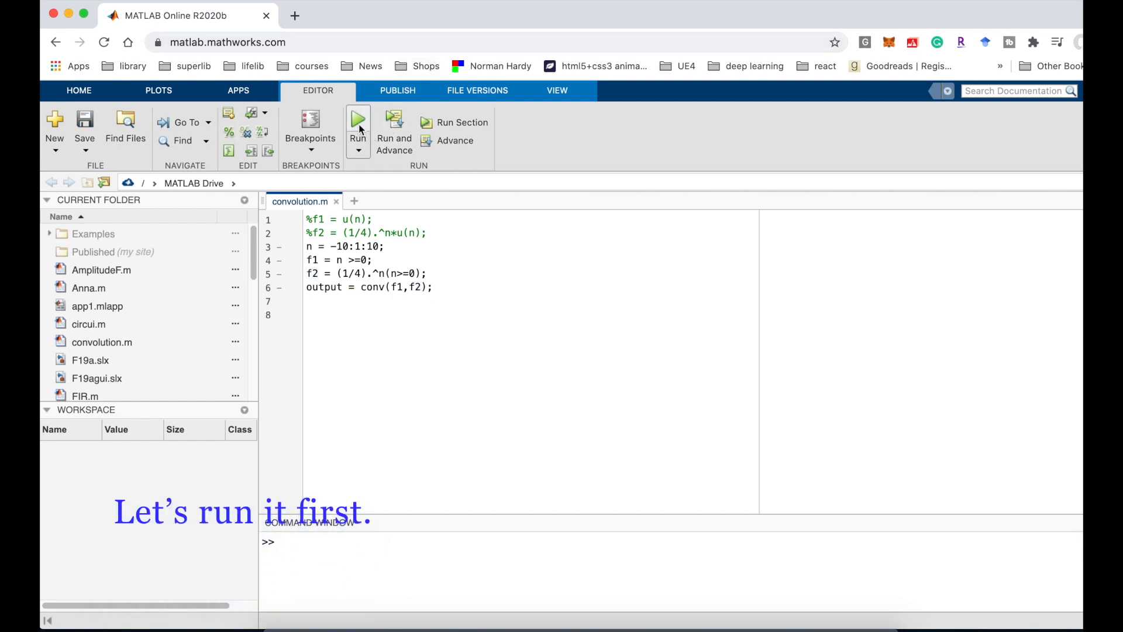
# Step: Run convolution.m and inspect the f1, f2, n and output sizes in the Workspace
pyautogui.click(358, 120)
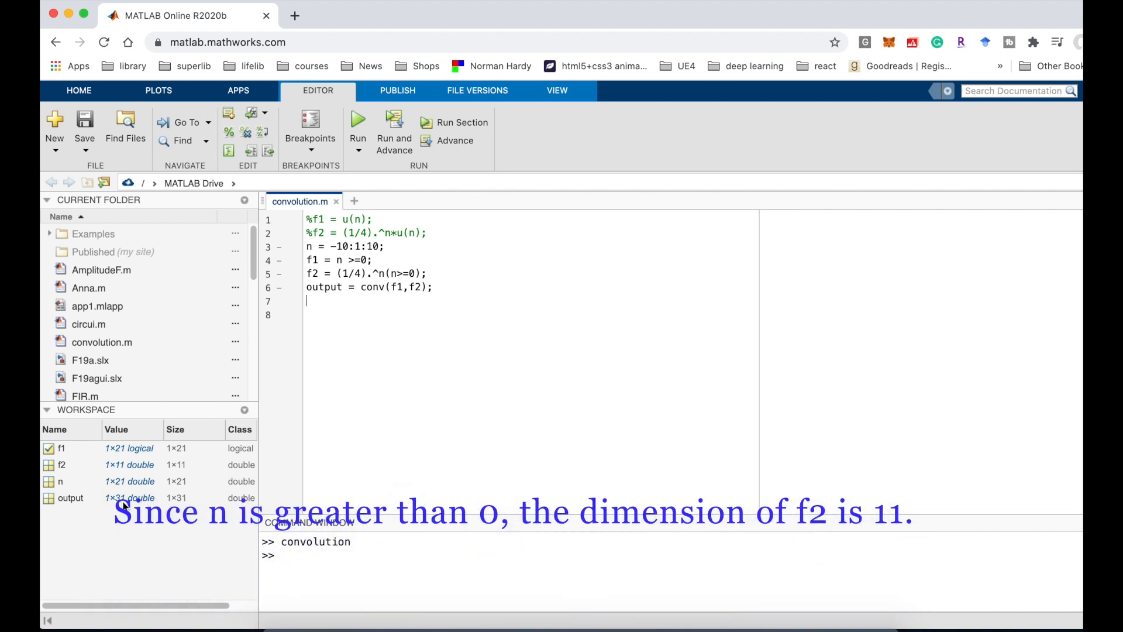
pyautogui.moveTo(377, 324)
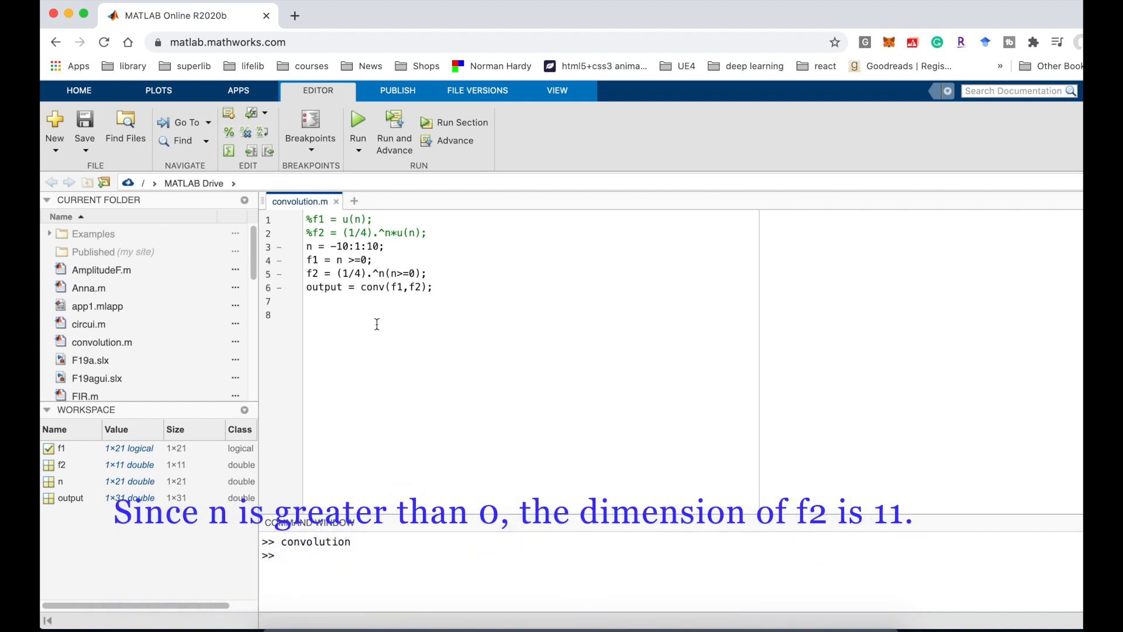
pyautogui.moveTo(431, 274)
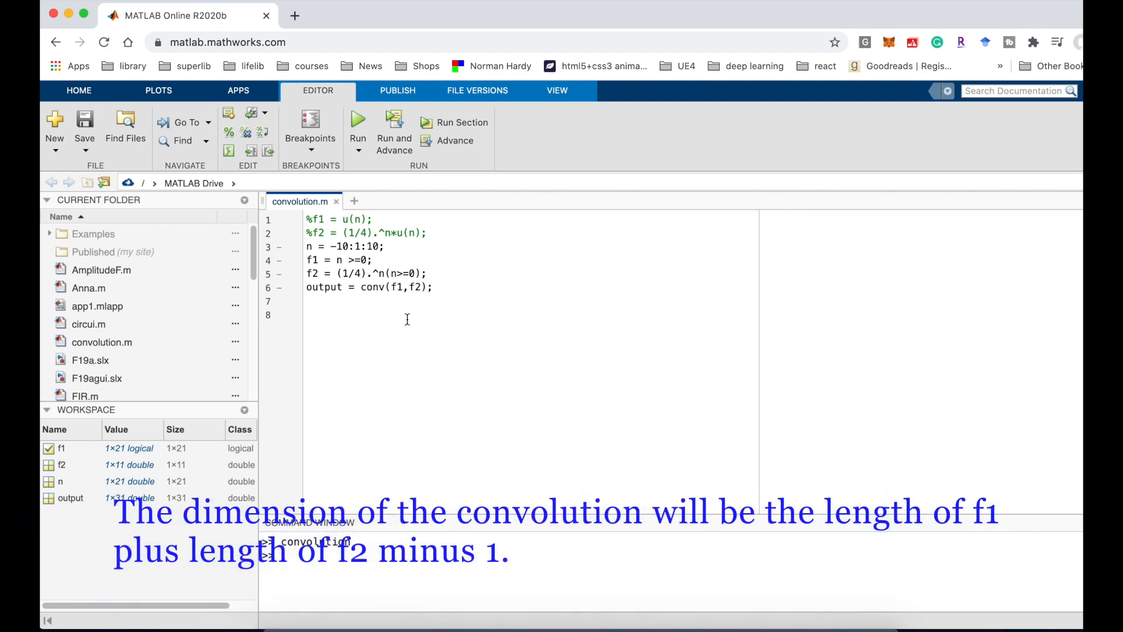
pyautogui.click(320, 315)
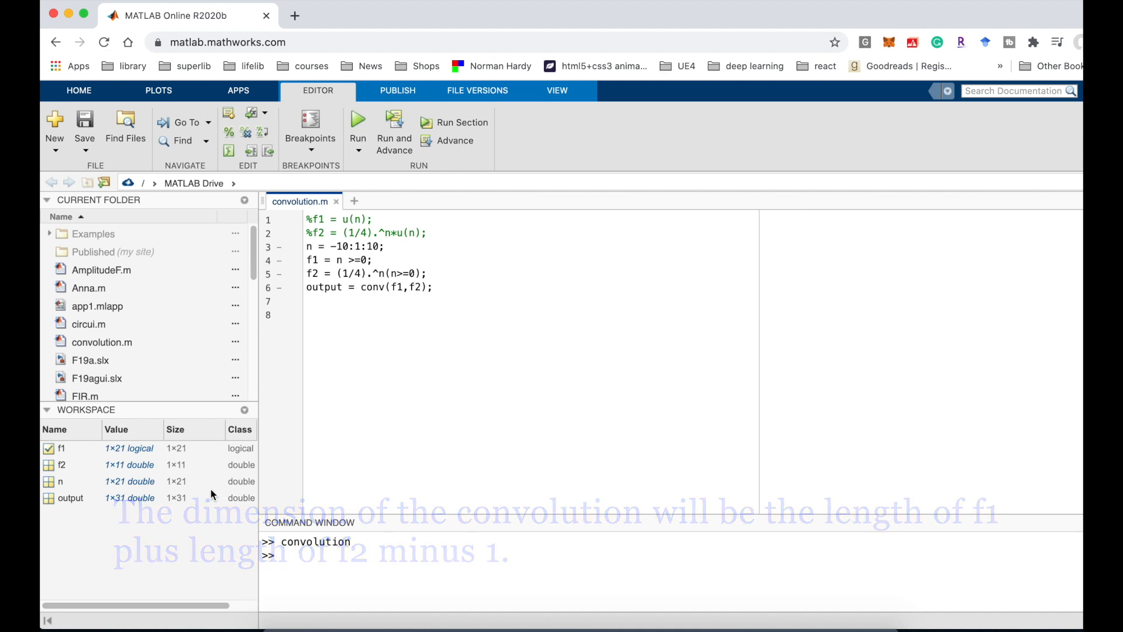
# Step: Define n1=-10:length(output)-10-1; on line 7
pyautogui.write('n1=')
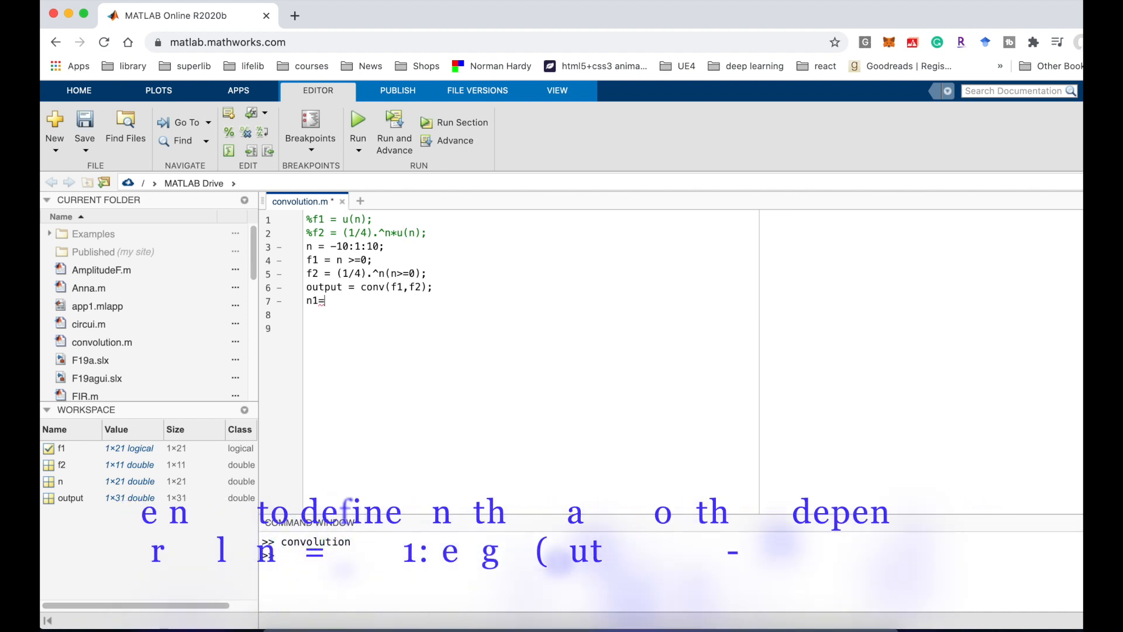
pyautogui.write('-10:')
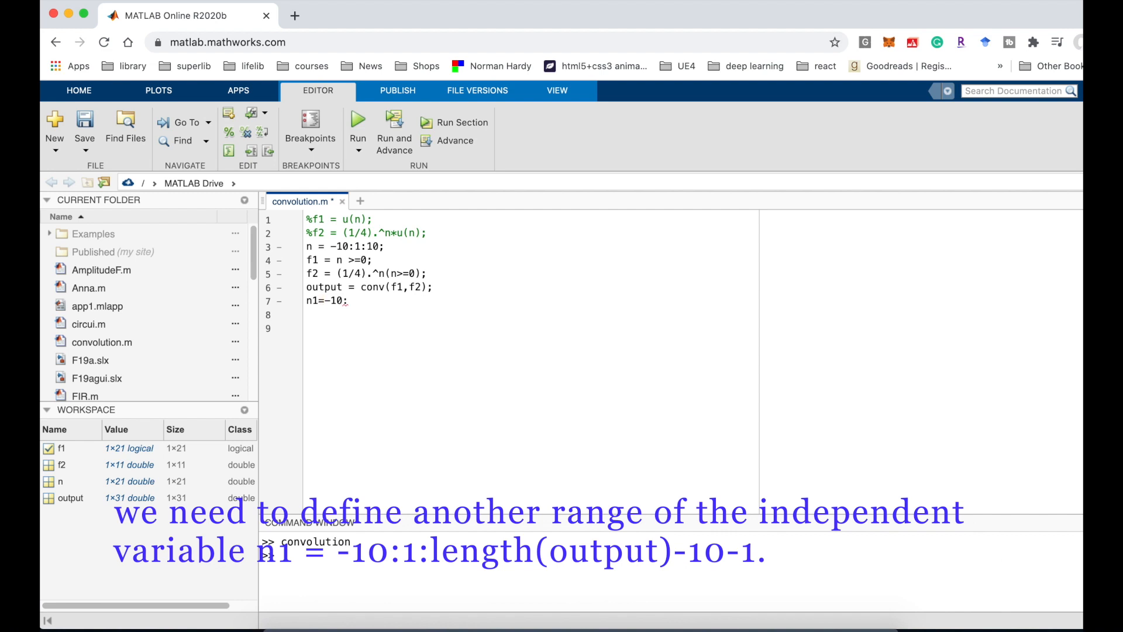
pyautogui.write('length')
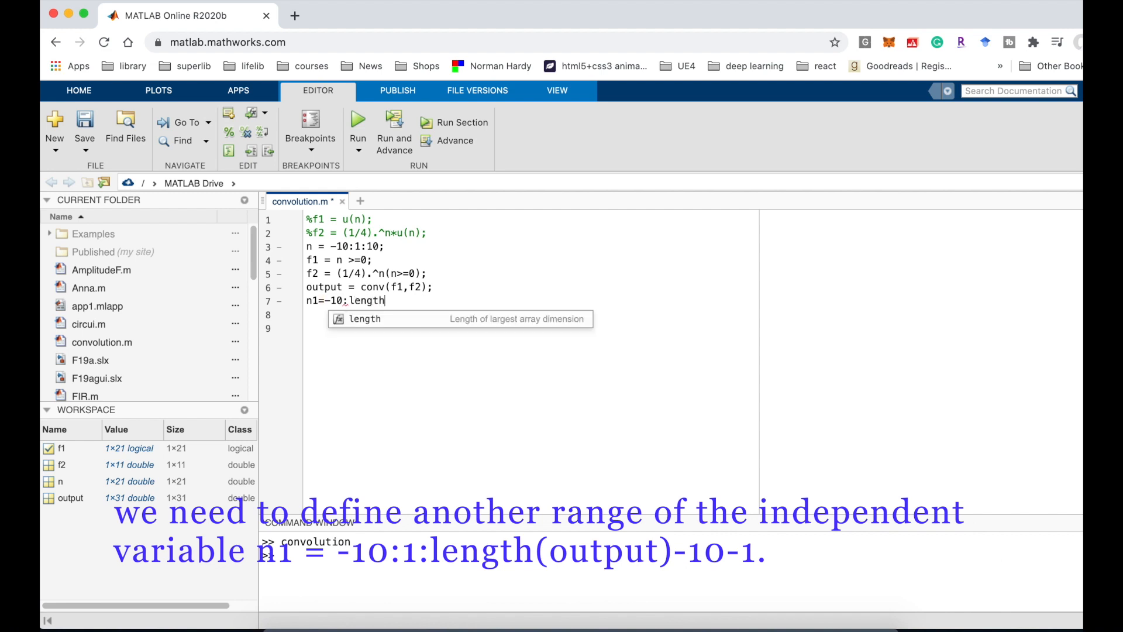
pyautogui.write('(')
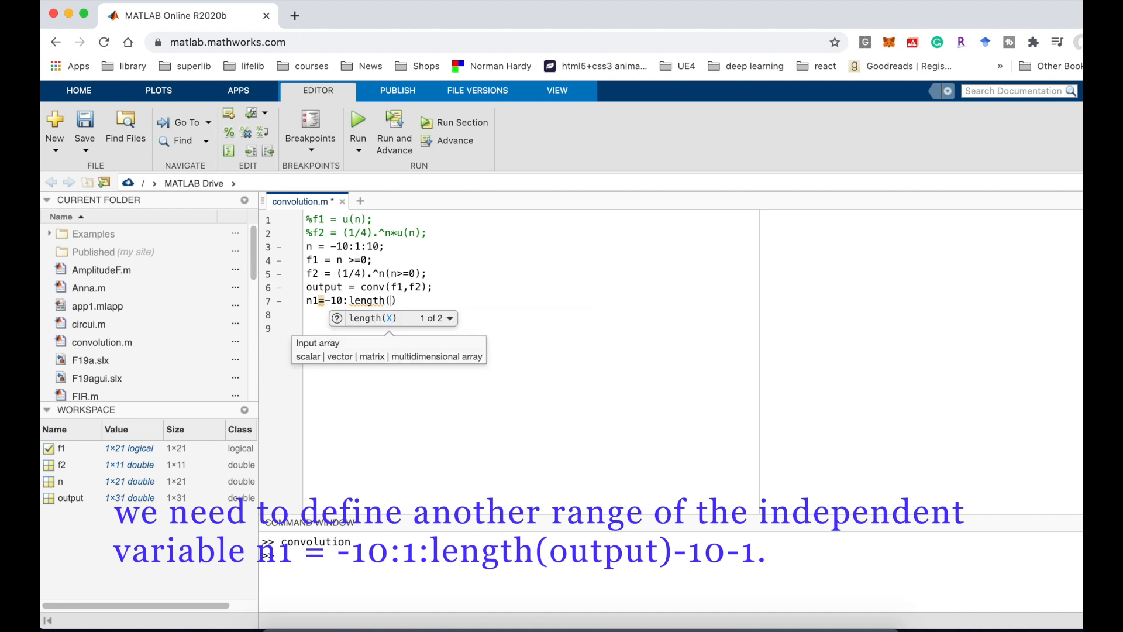
pyautogui.write('output')
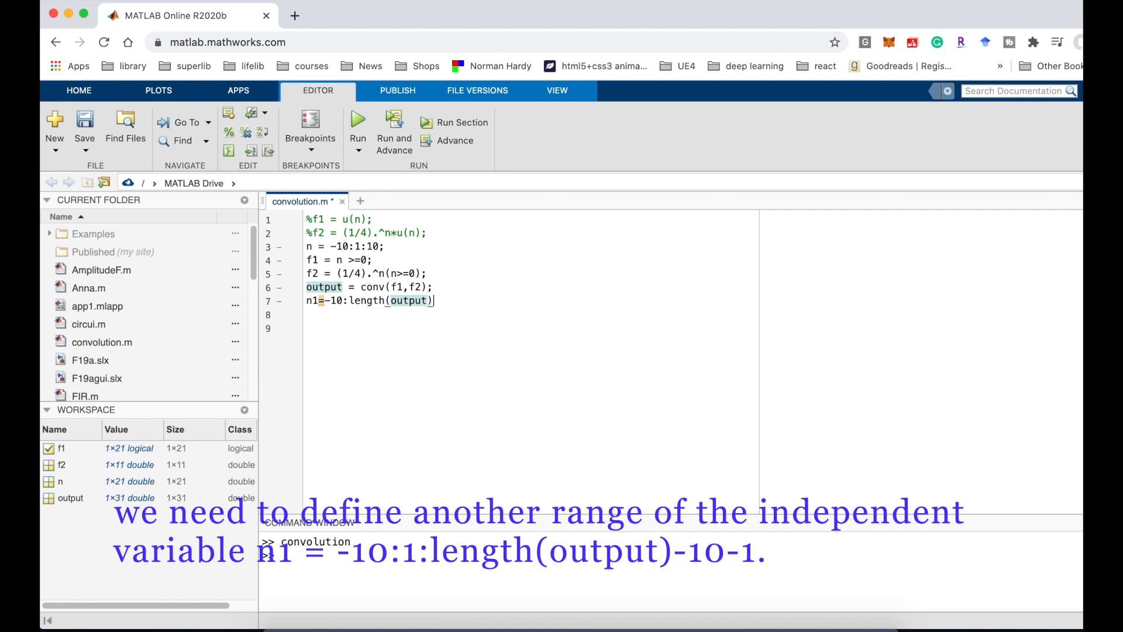
pyautogui.write('-10-1;')
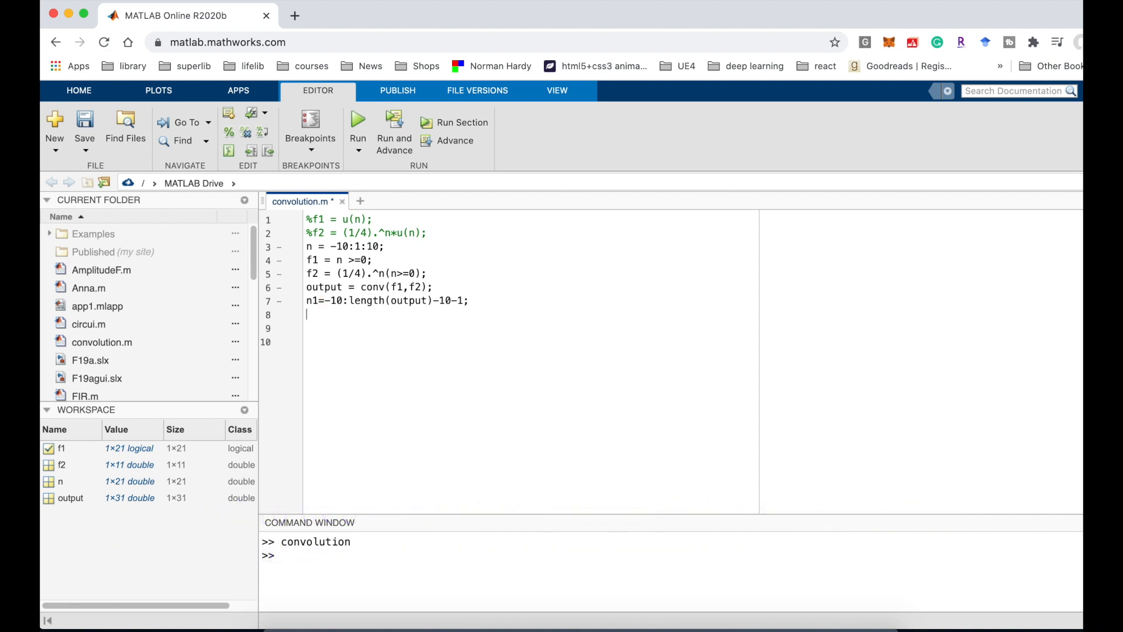
# Step: Add stem(n1,output); on line 8 and save the script
pyautogui.write('s')
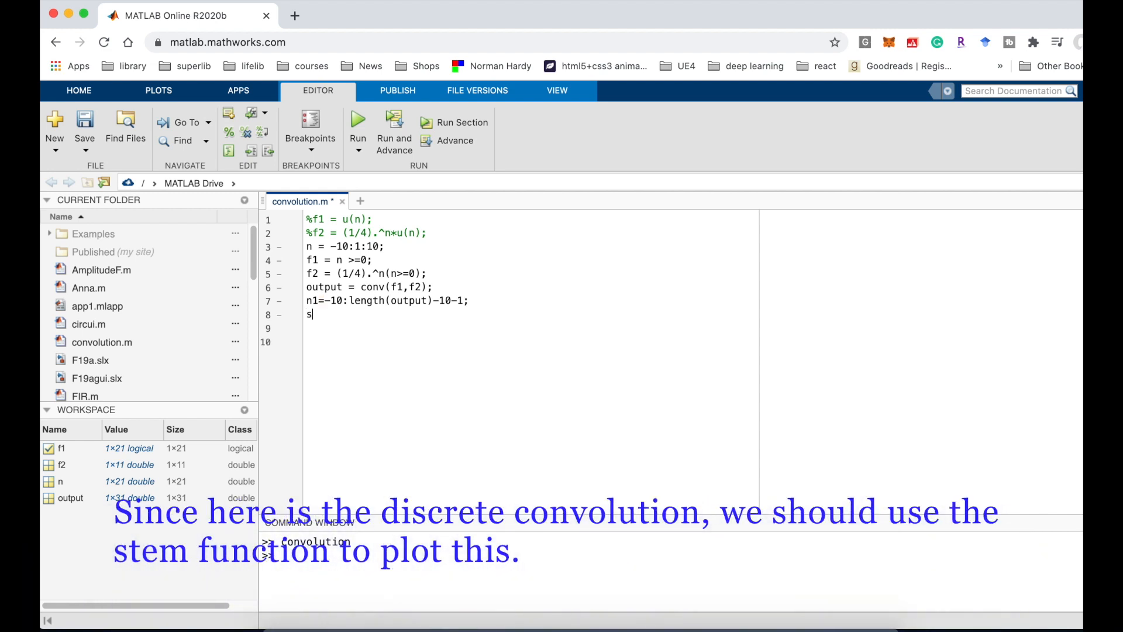
pyautogui.write('tem(')
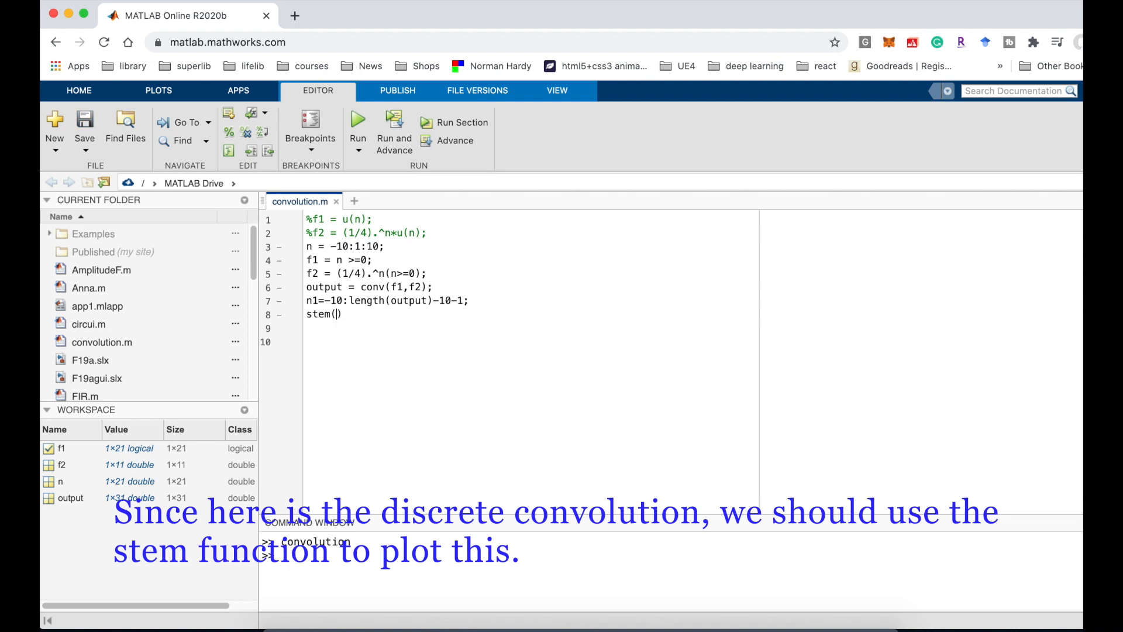
pyautogui.write('n1')
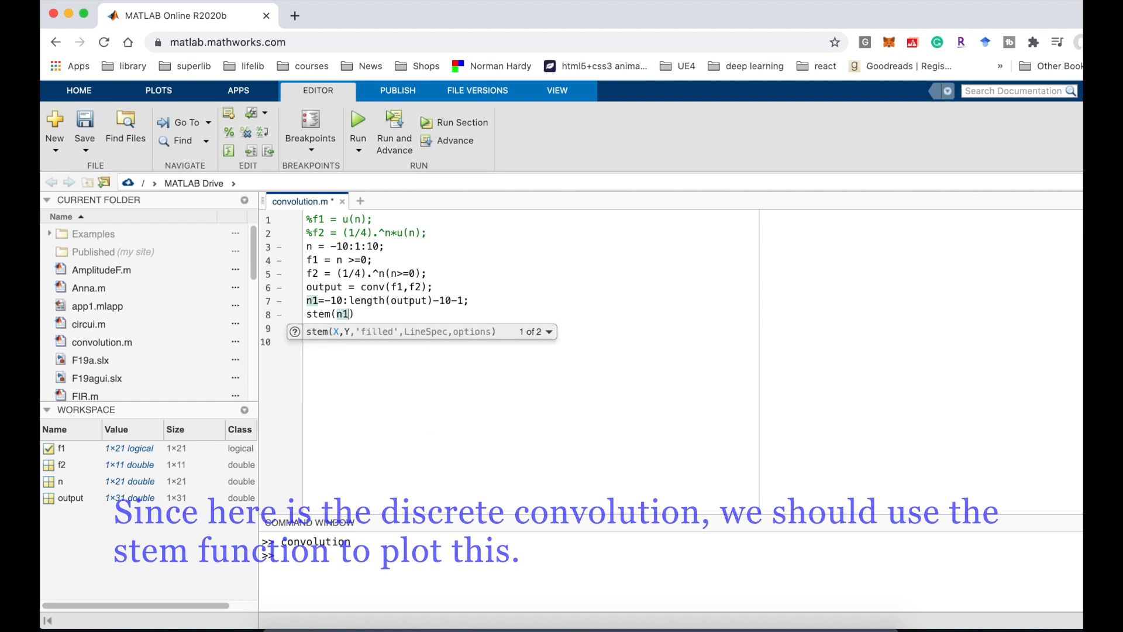
pyautogui.write(',output')
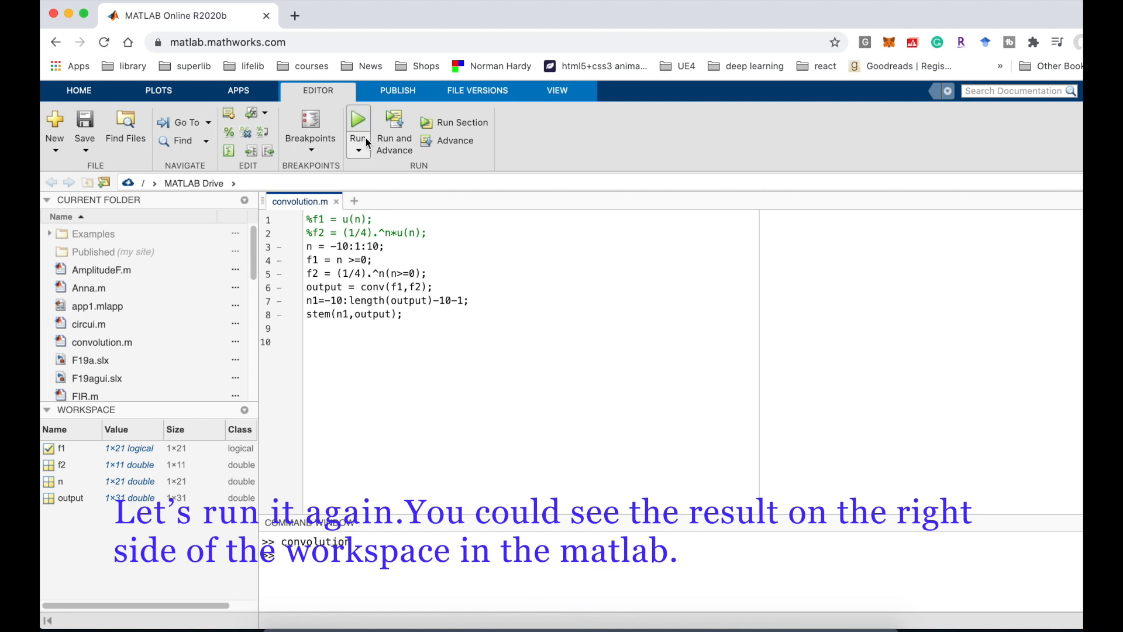
pyautogui.moveTo(359, 138)
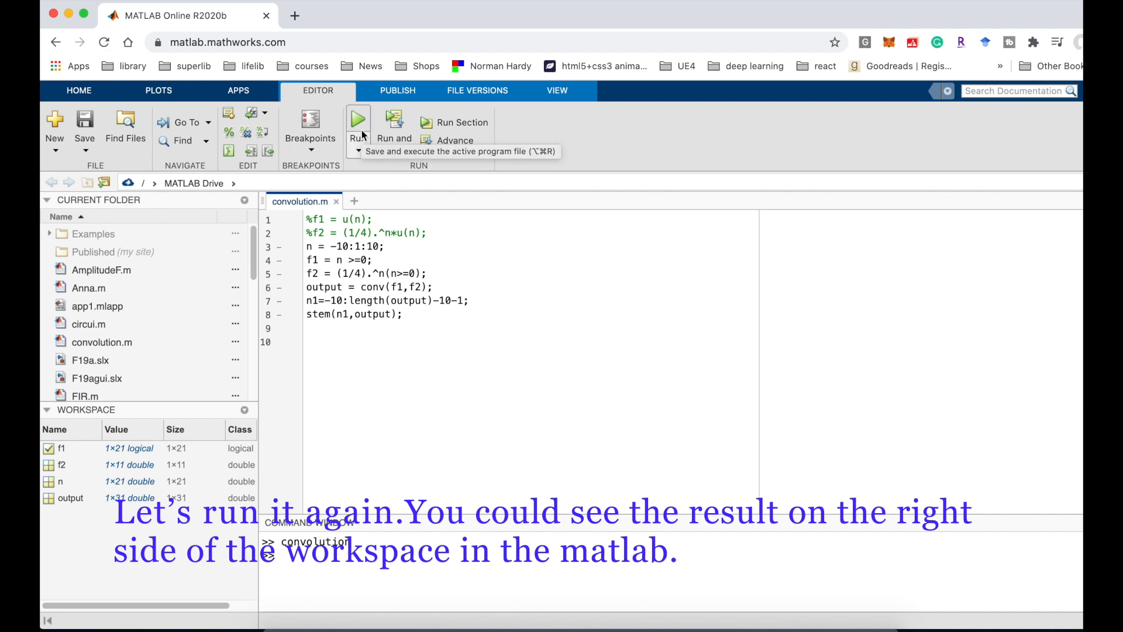
# Step: Run convolution via the Run dropdown, producing n1 and a Figure 1 panel
pyautogui.click(358, 155)
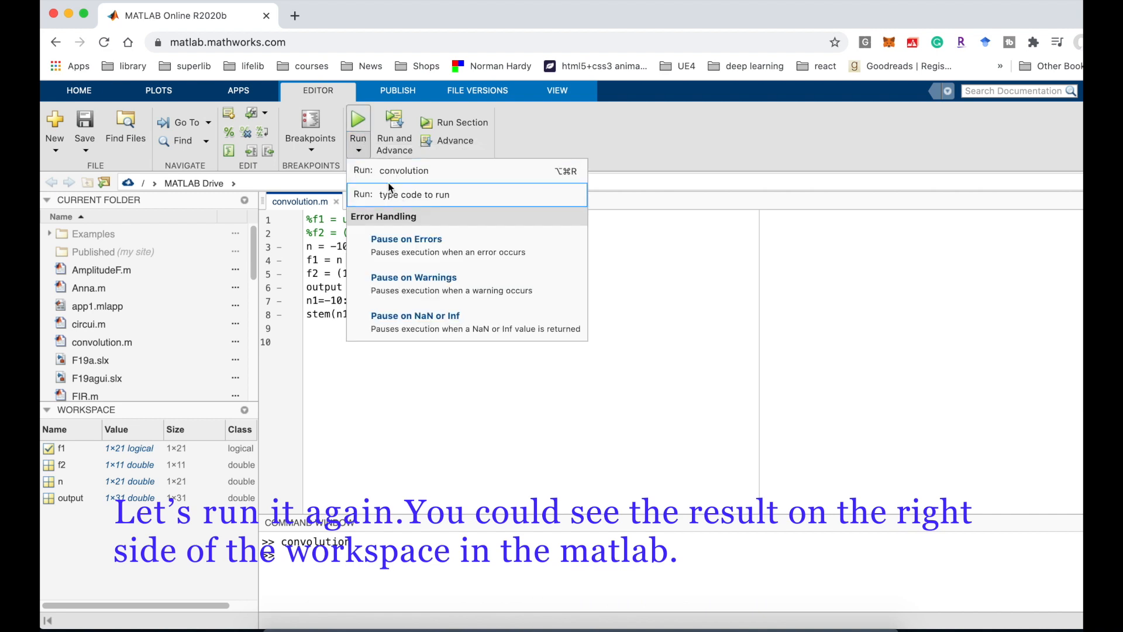
pyautogui.click(358, 117)
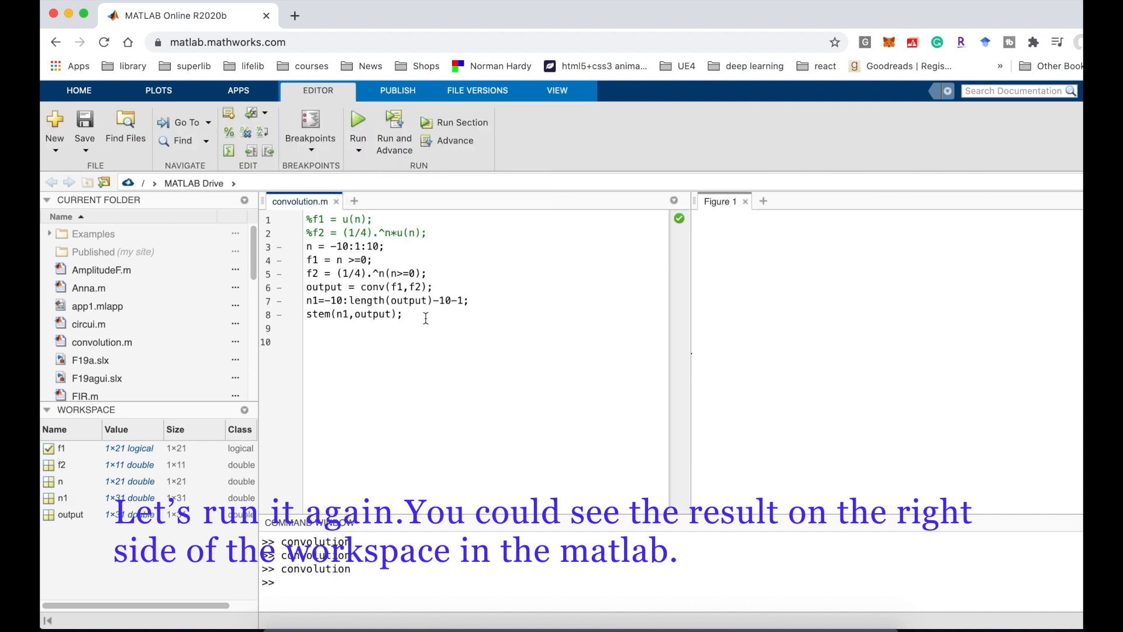
pyautogui.click(359, 123)
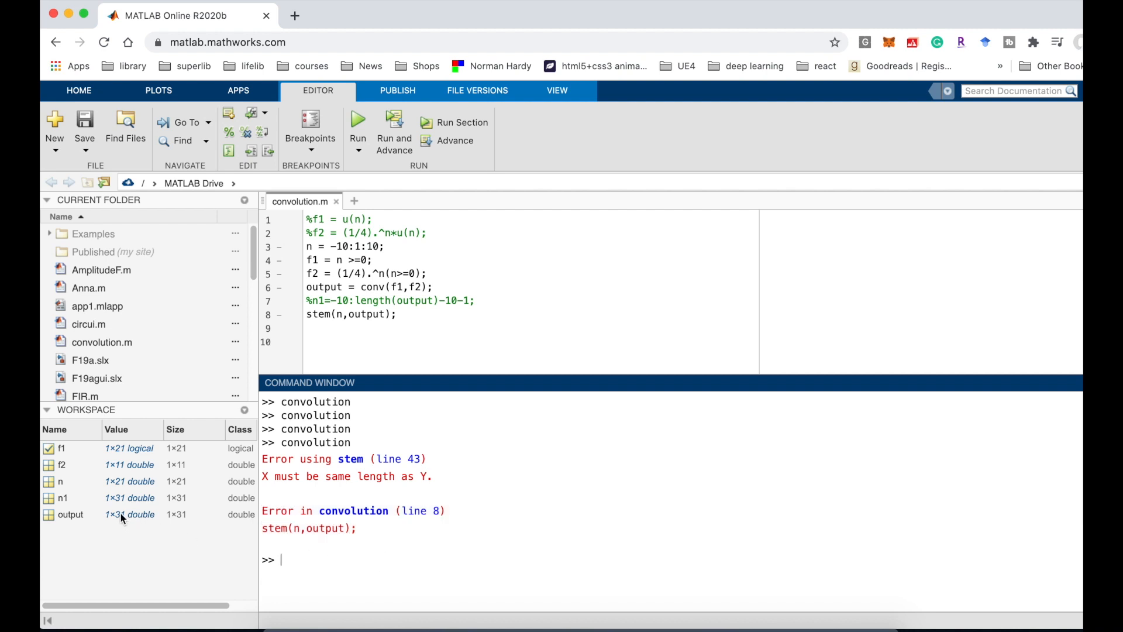
pyautogui.moveTo(123, 485)
pyautogui.write('1')
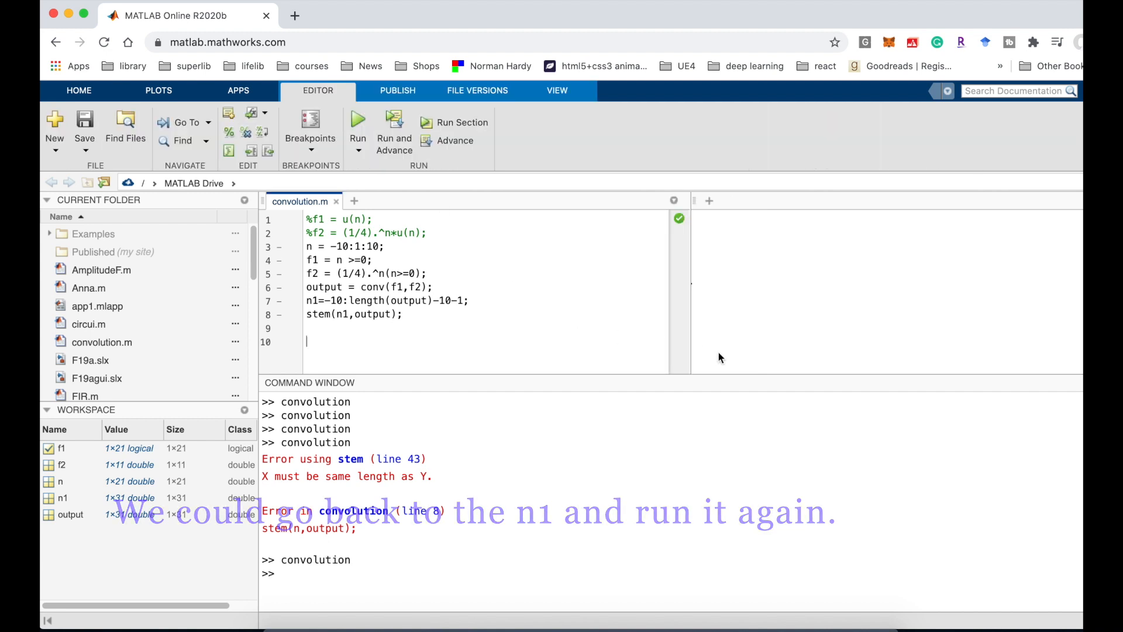
# Step: Run the script to show the convolution stem plot in Figure 1, then close it and rerun
pyautogui.click(358, 119)
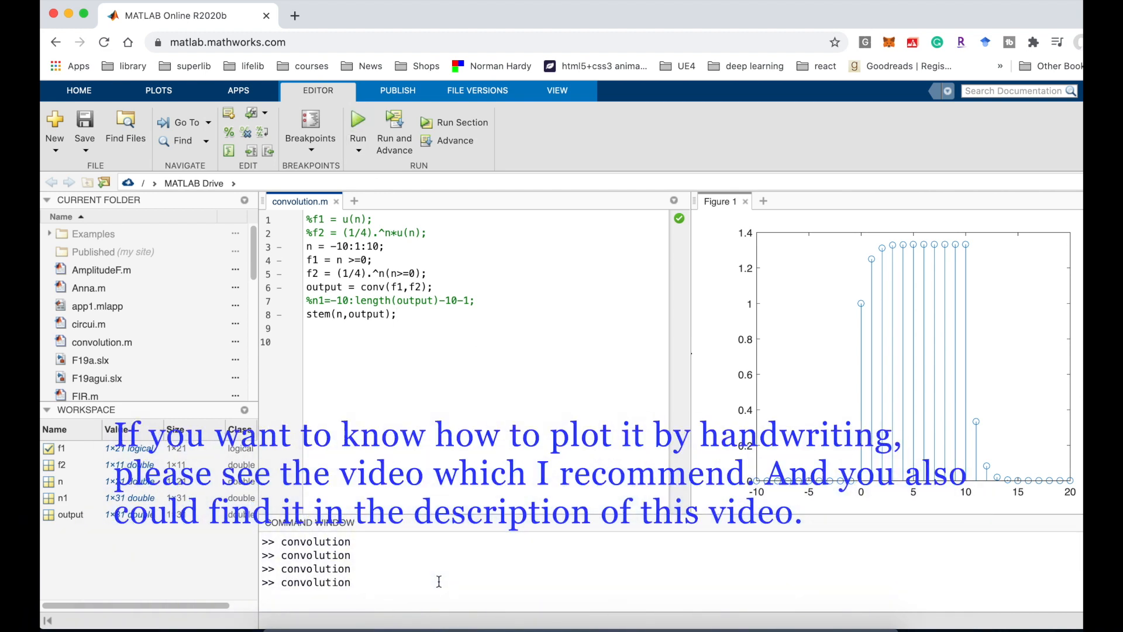
pyautogui.click(744, 201)
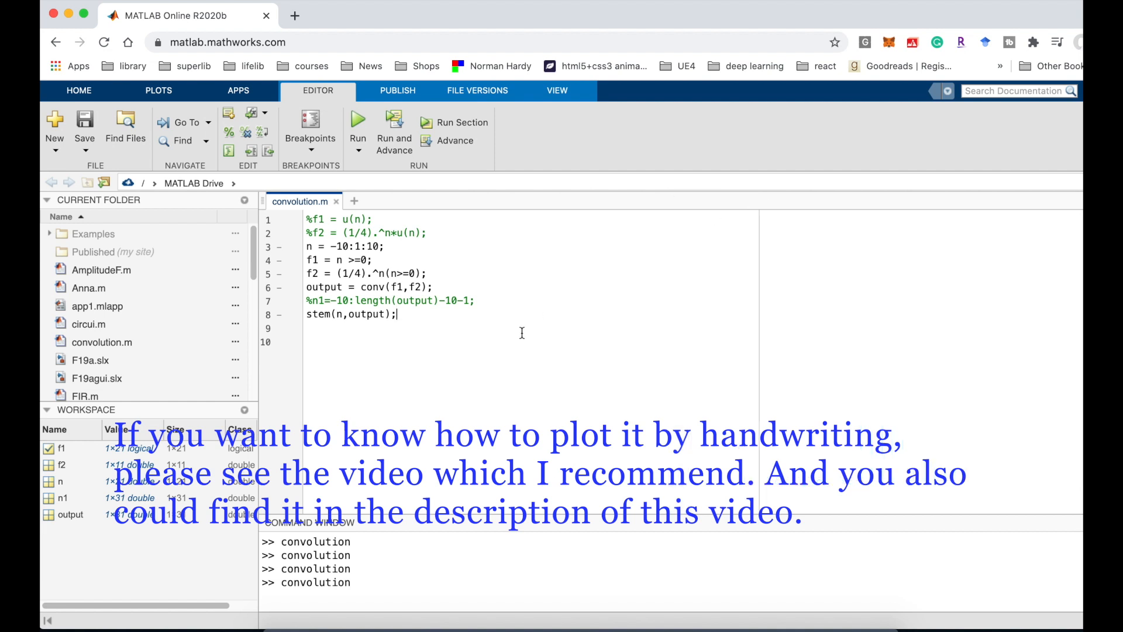
pyautogui.click(358, 118)
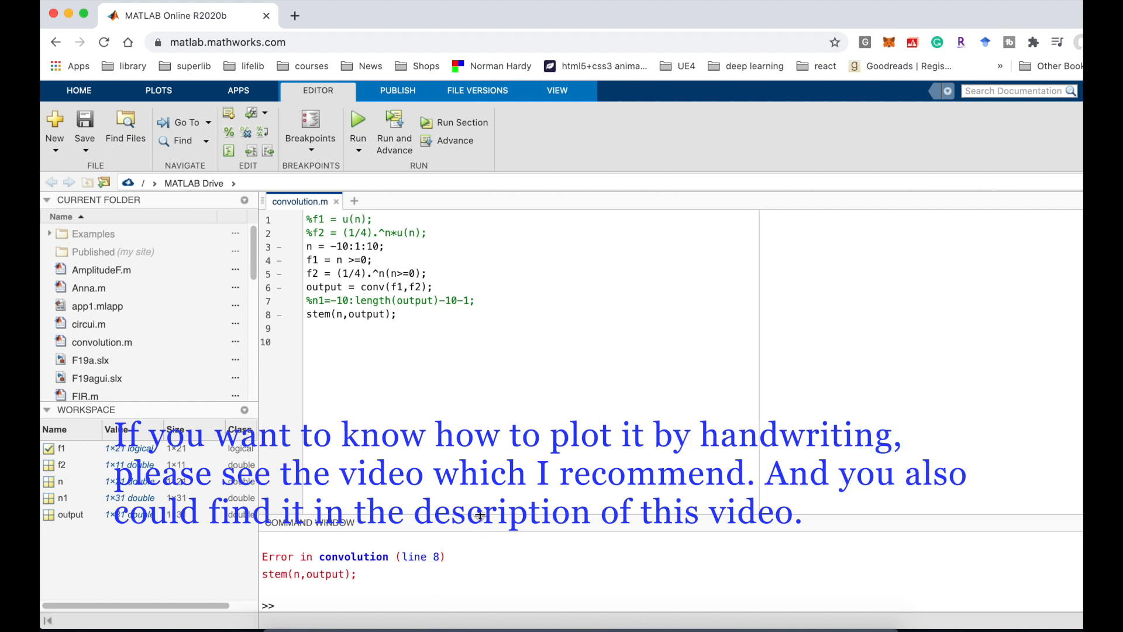